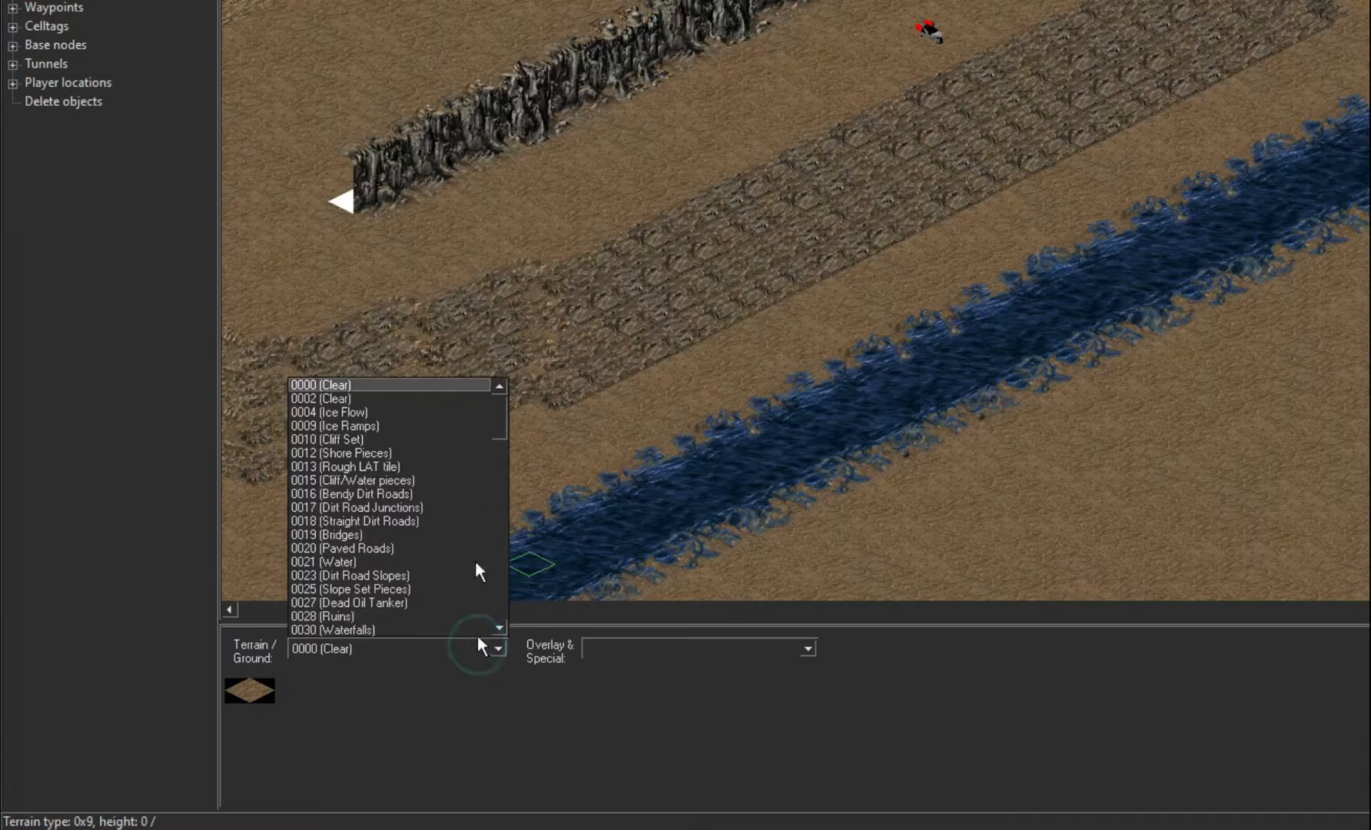
- Choose 0053 (Tunnel Floor) as the active Terrain/Ground set
scroll(down, 3)
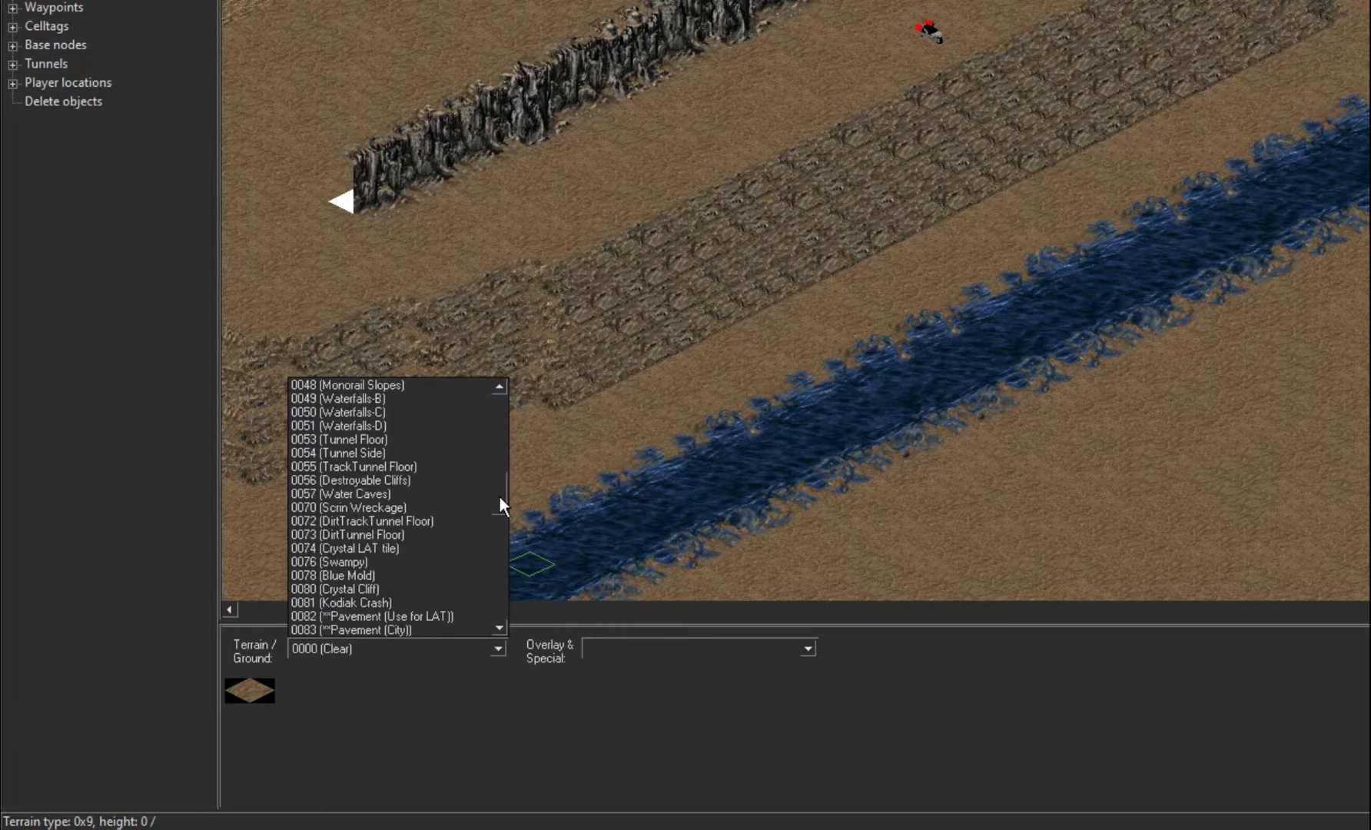
scroll(down, 3)
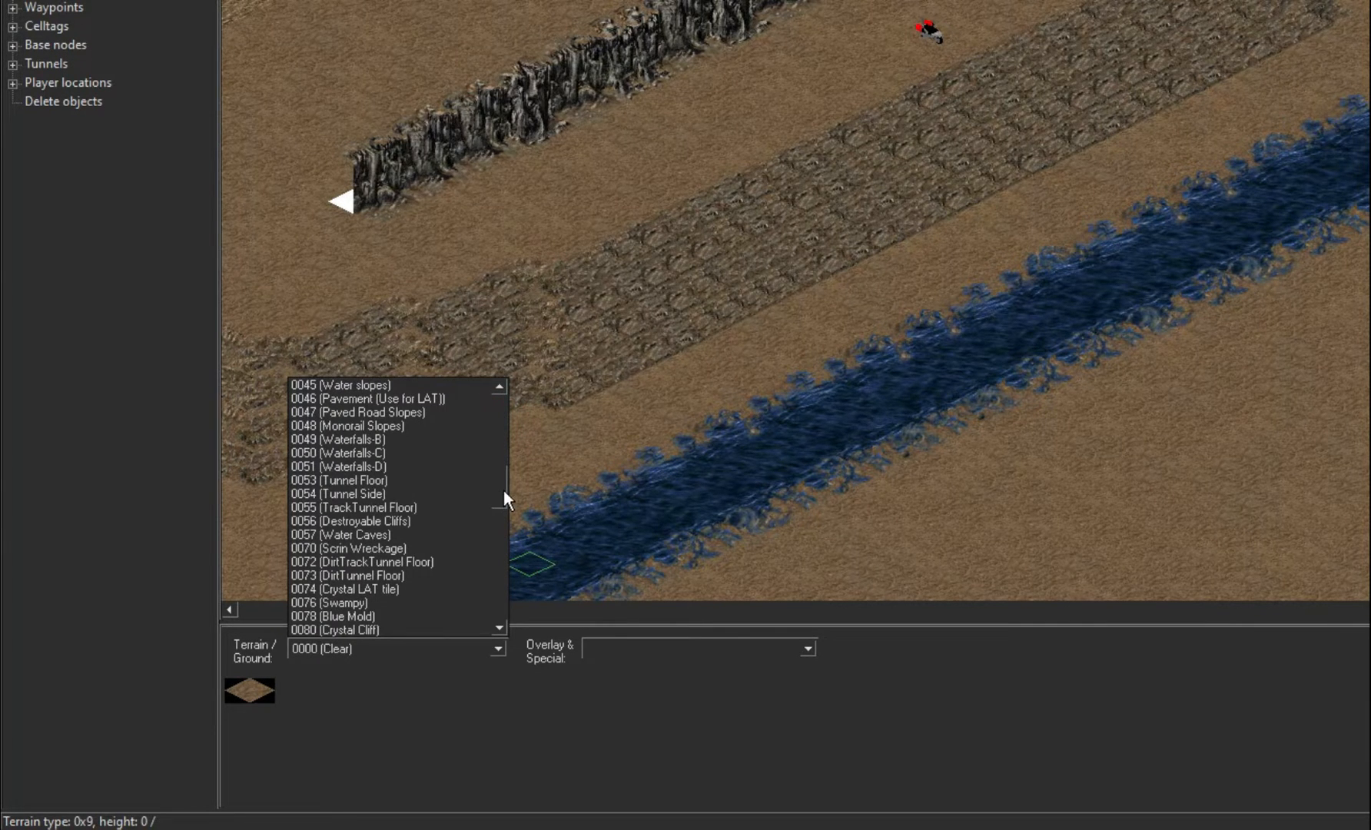
click(349, 480)
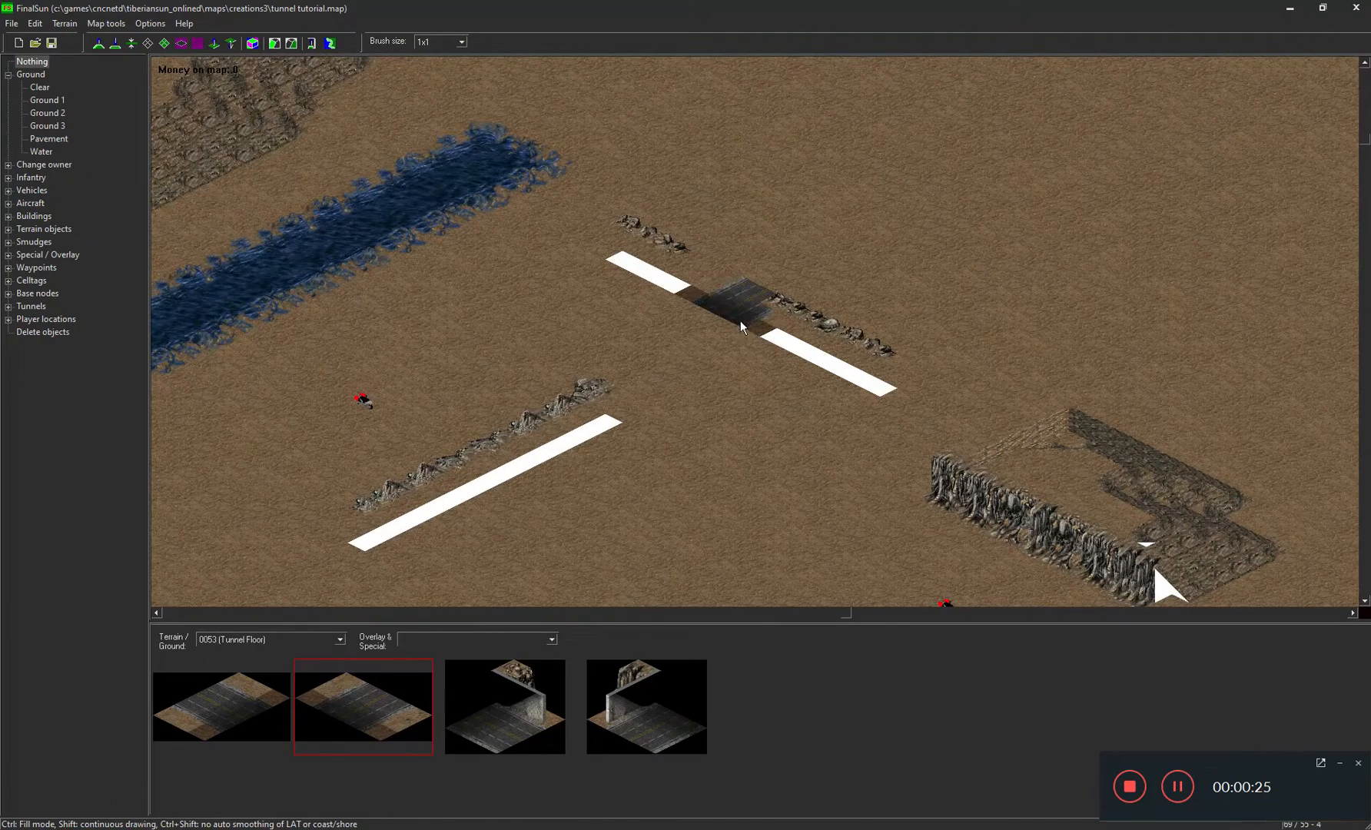
click(795, 355)
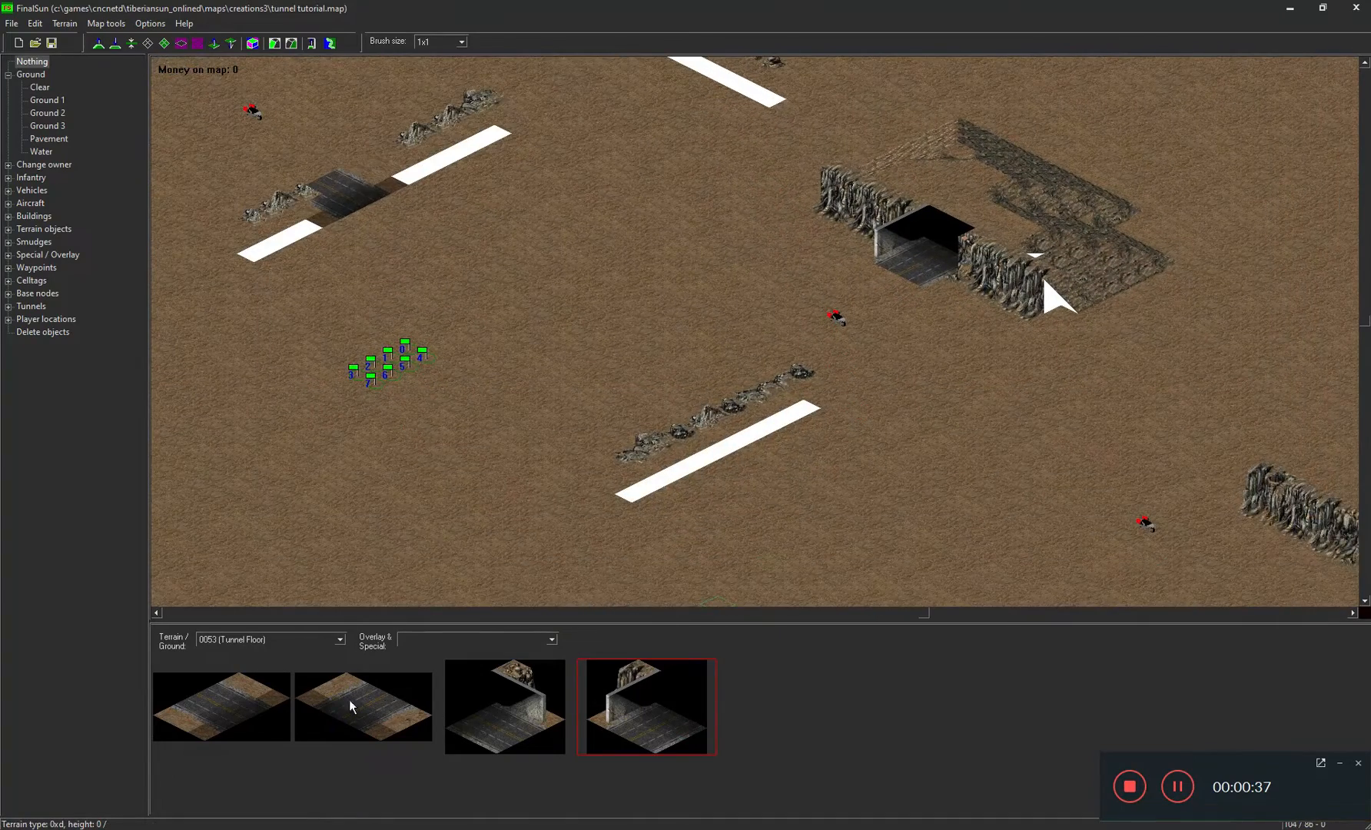
click(221, 706)
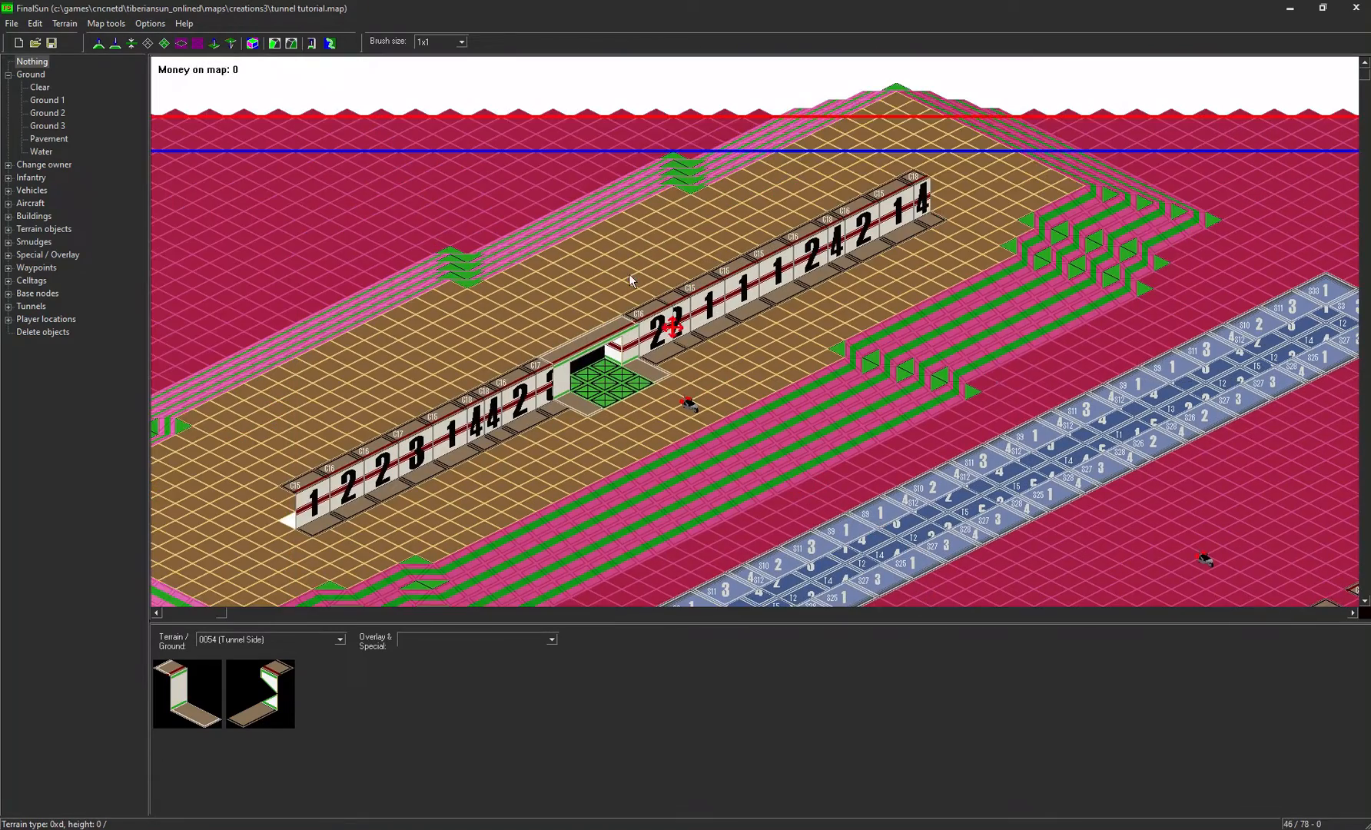
- Scroll down to view the tunnel entrance and its tunnel-side tiles
scroll(down, 3)
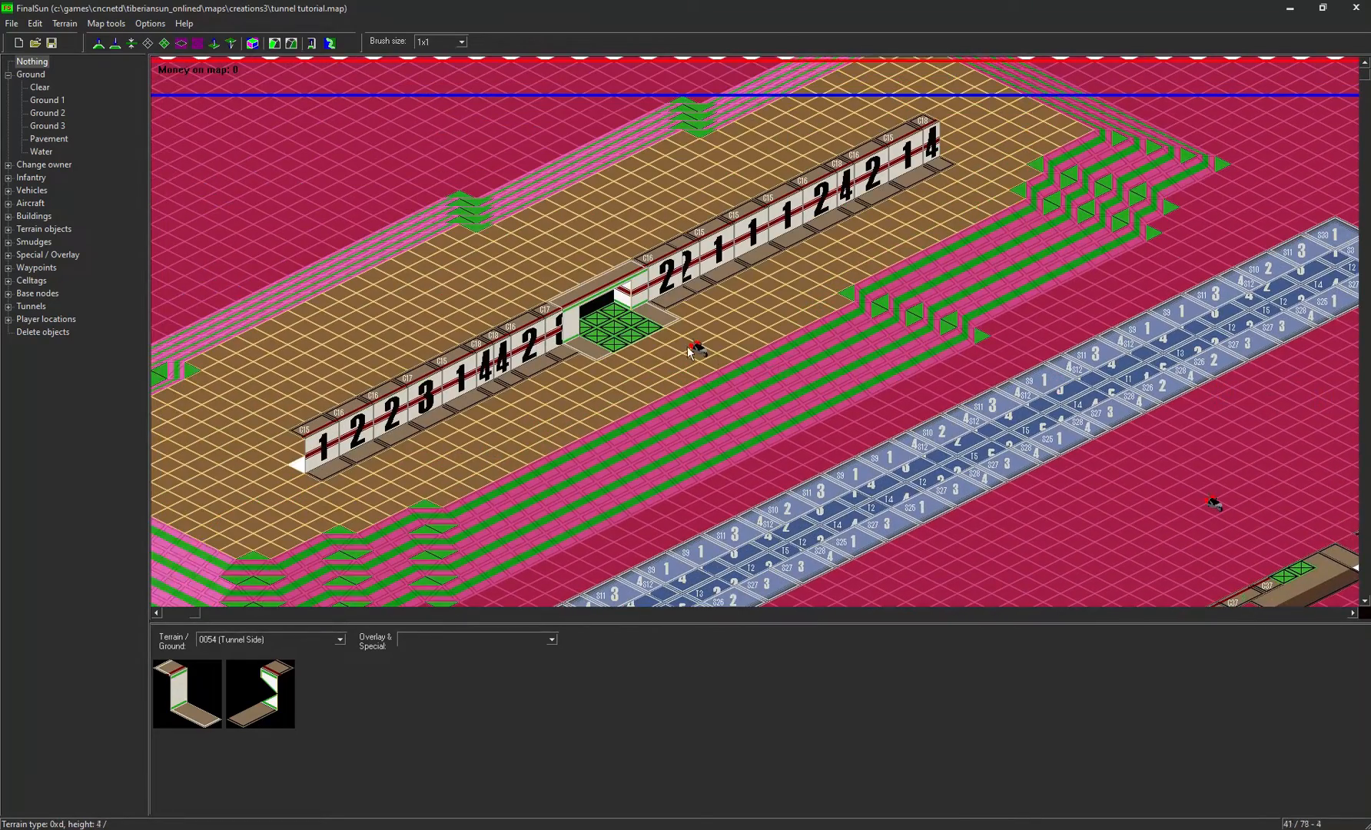
mouse_move(595, 337)
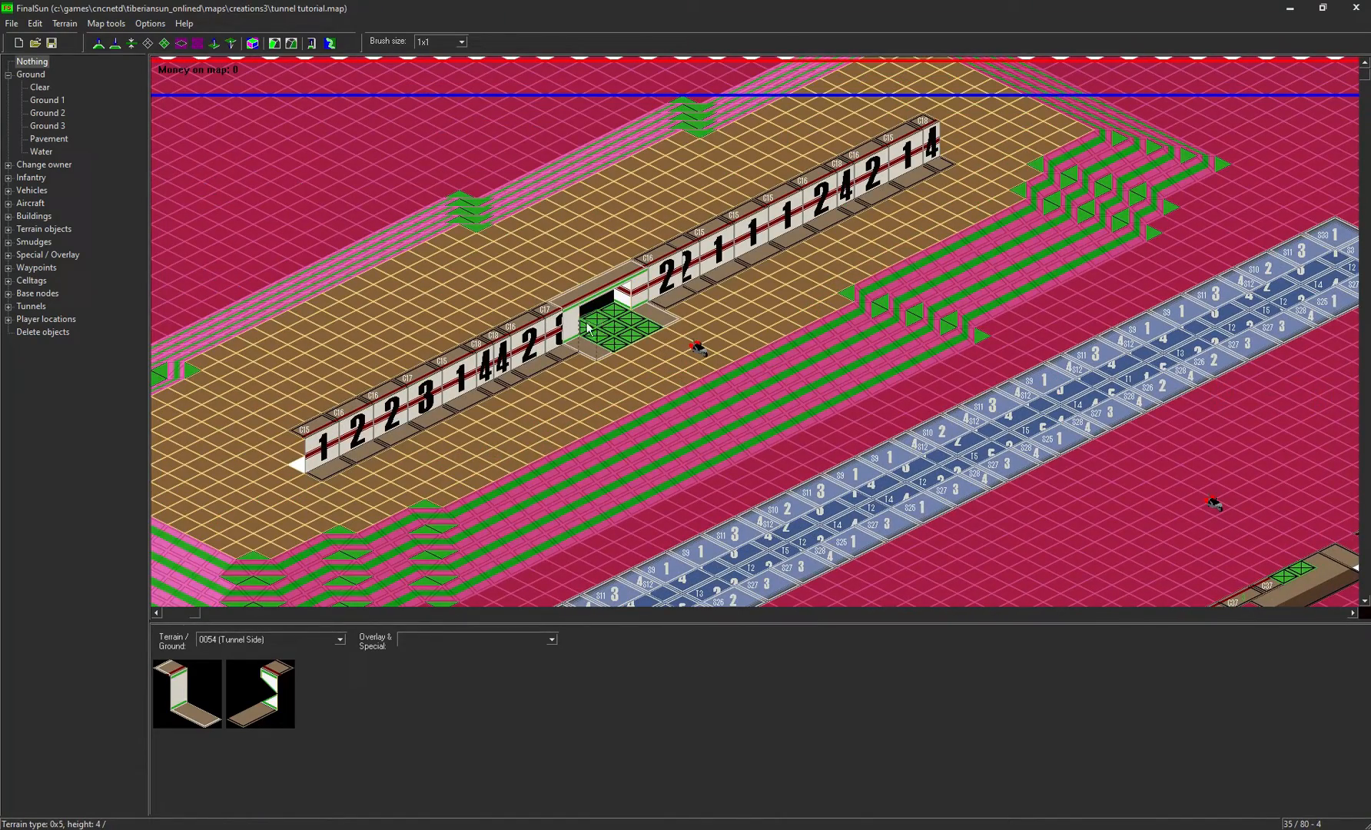
mouse_move(595, 326)
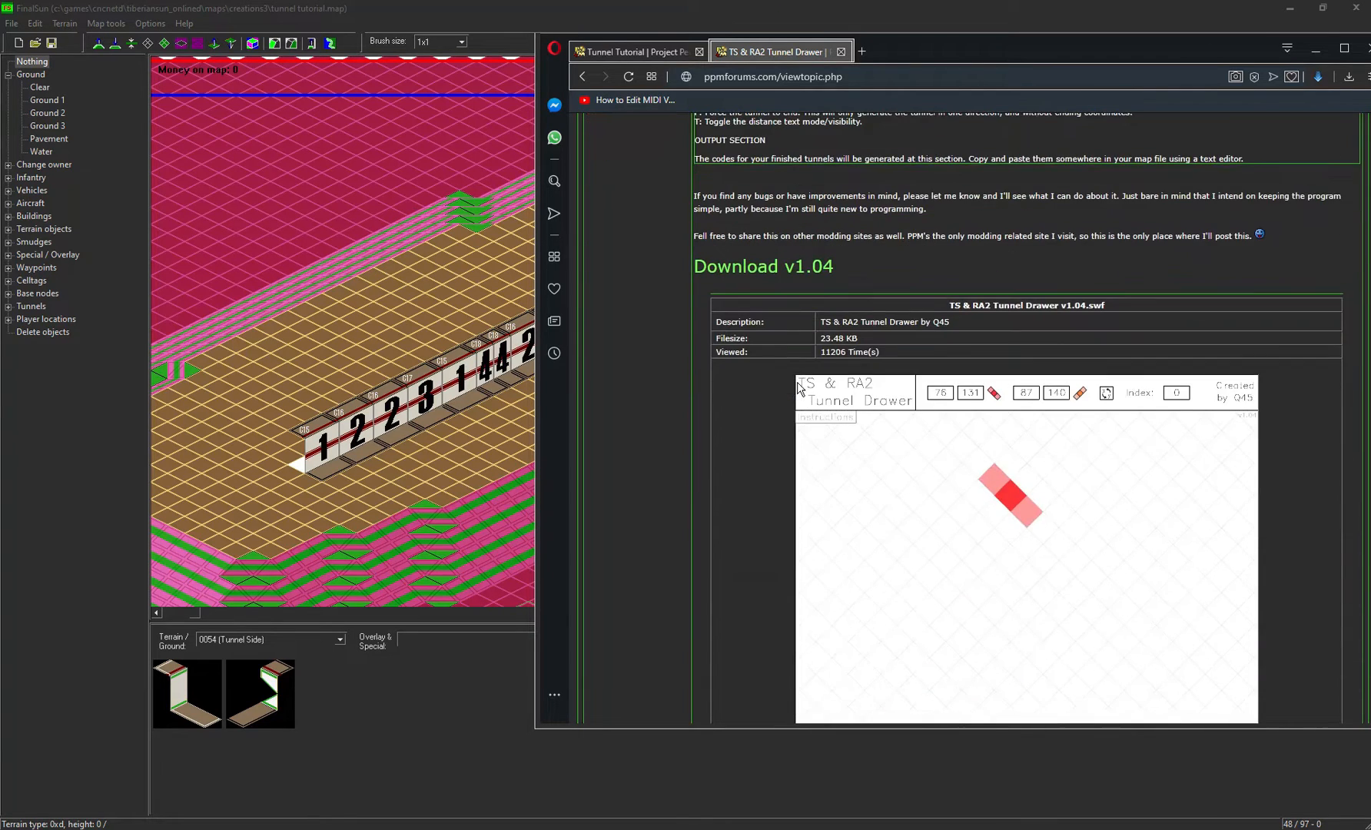
- Set the tunnel start to 35, 80 and end to 88, 53, then begin the path
scroll(down, 3)
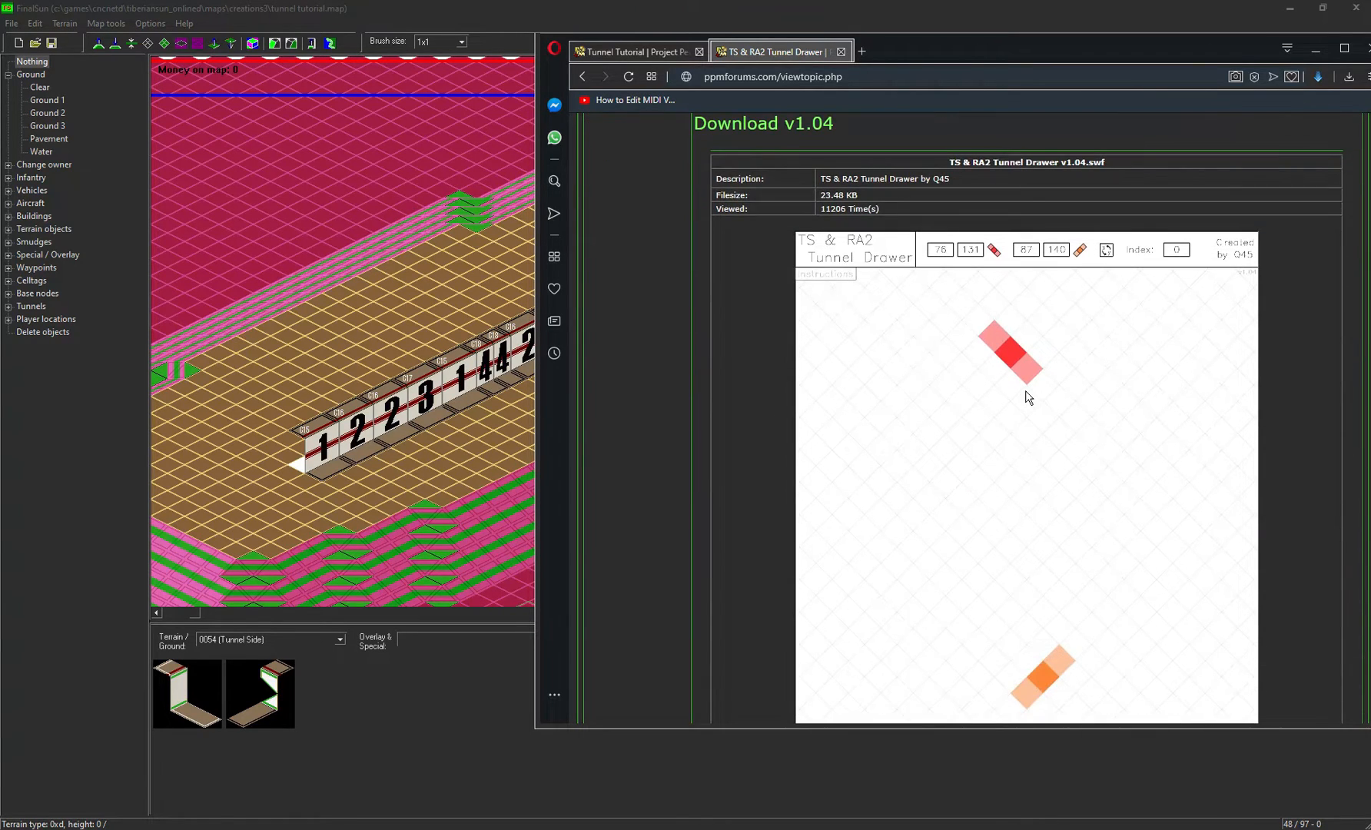
scroll(down, 3)
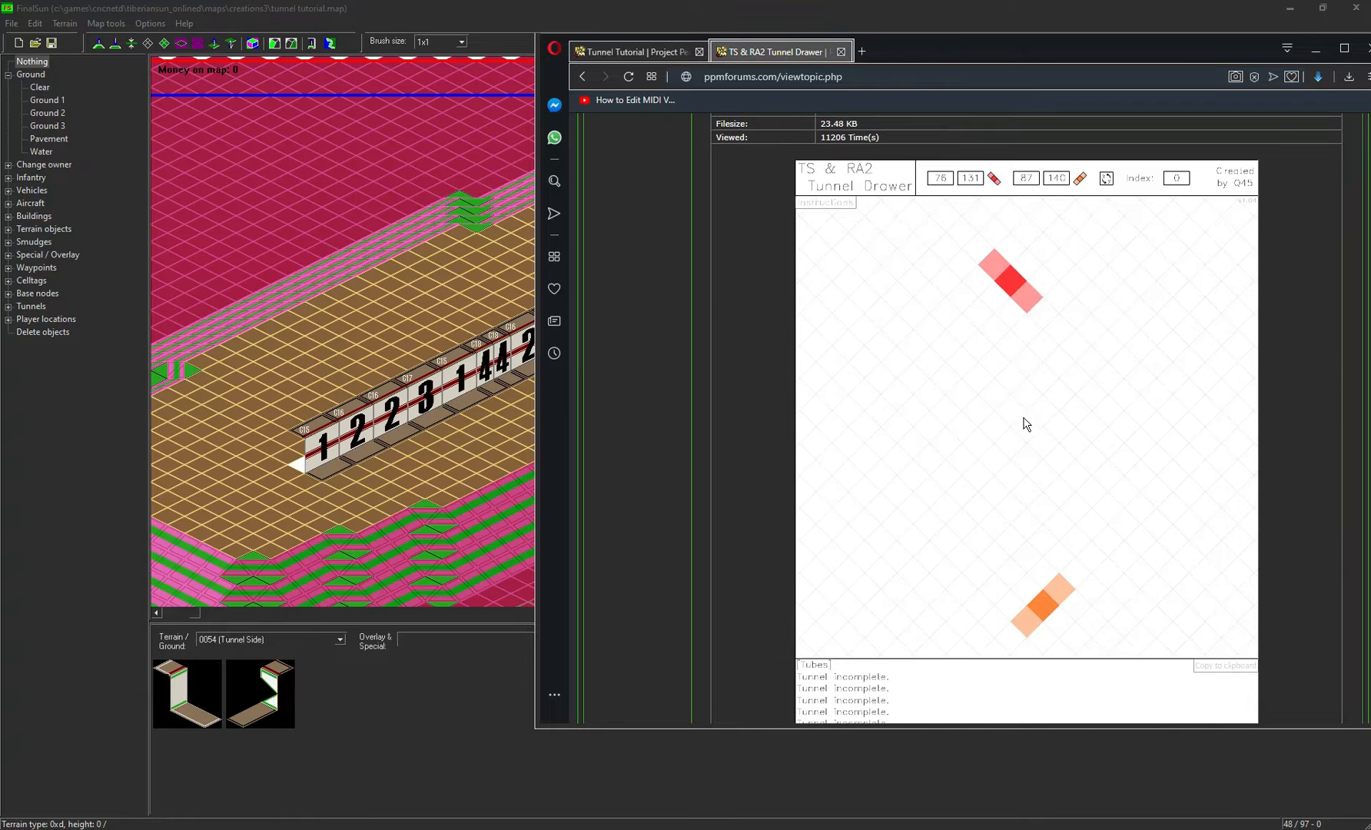
mouse_move(527, 368)
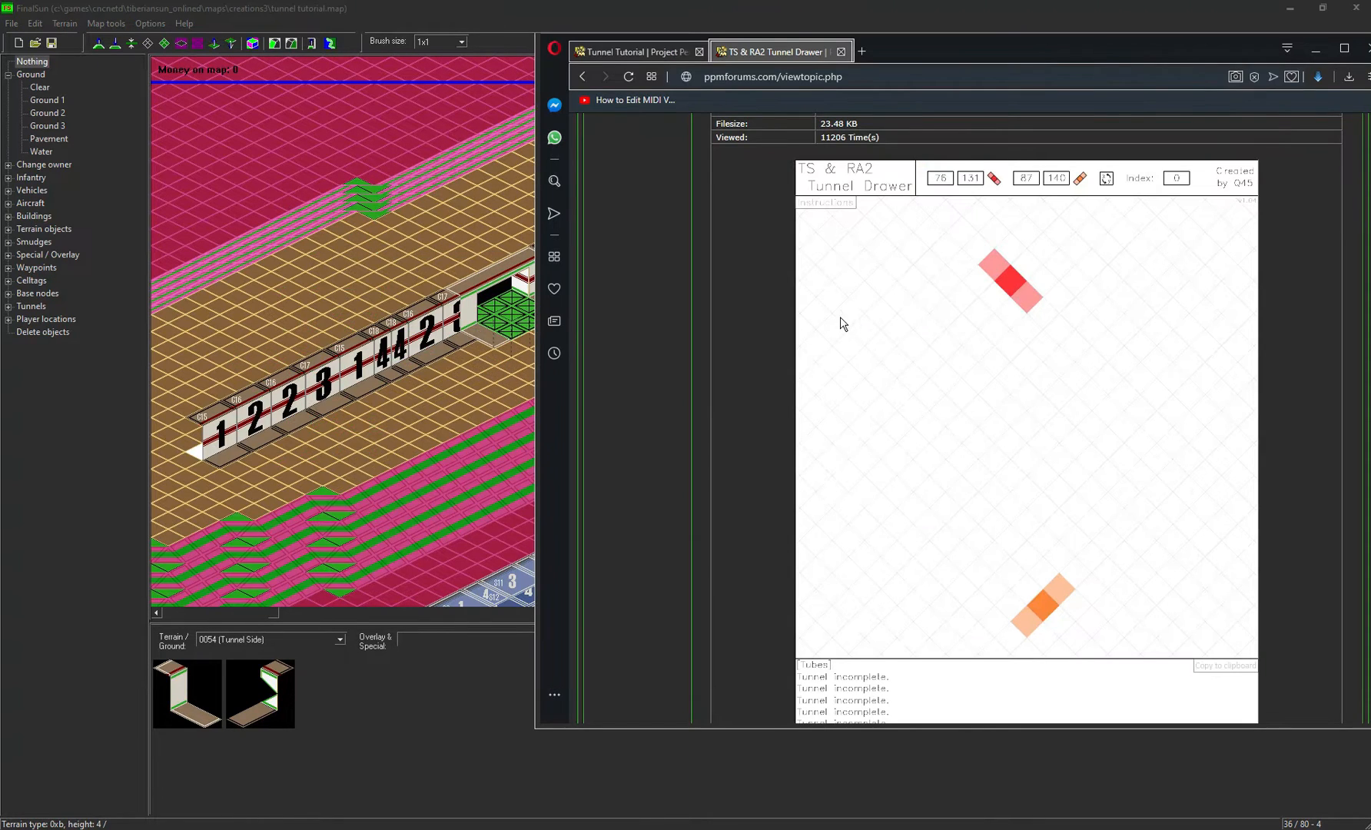
mouse_move(992, 202)
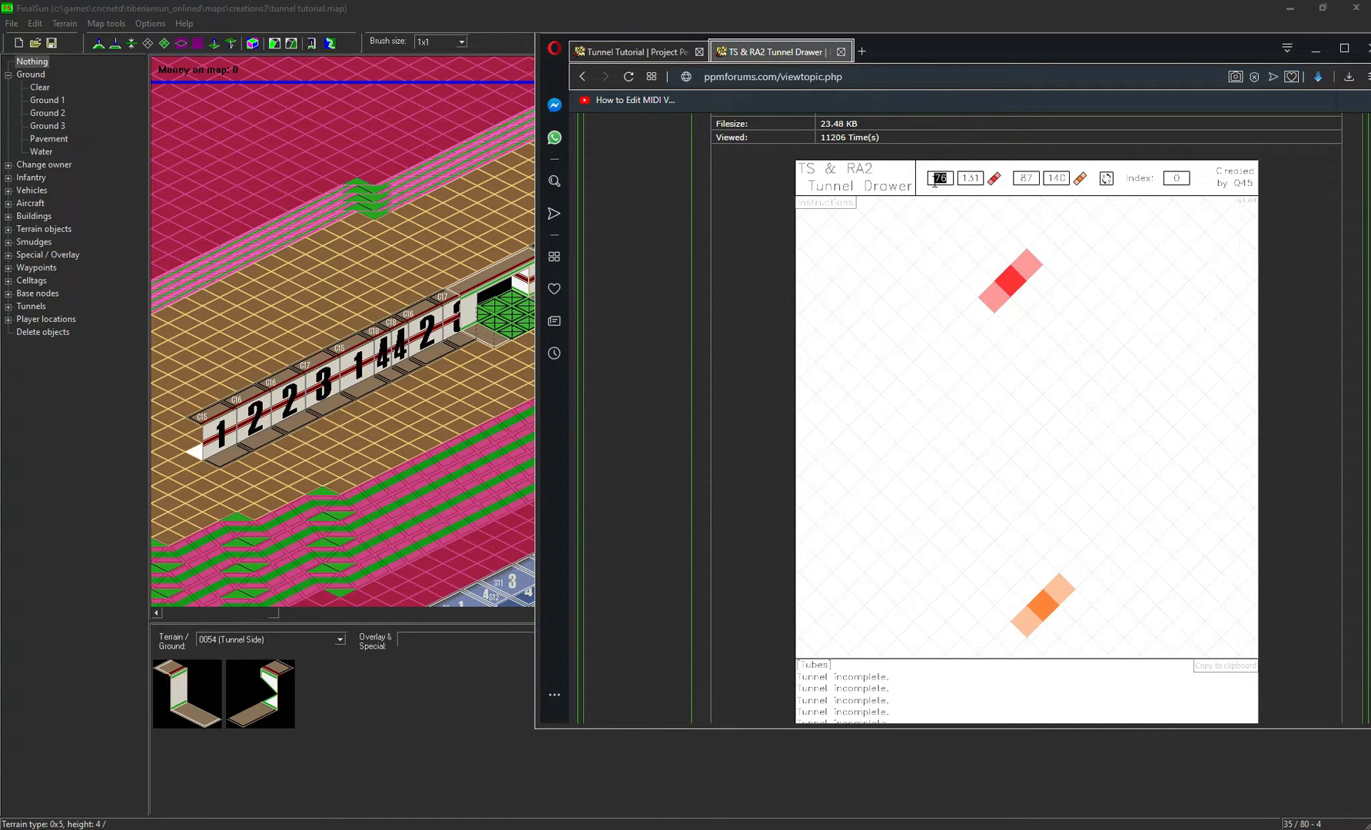
click(970, 179)
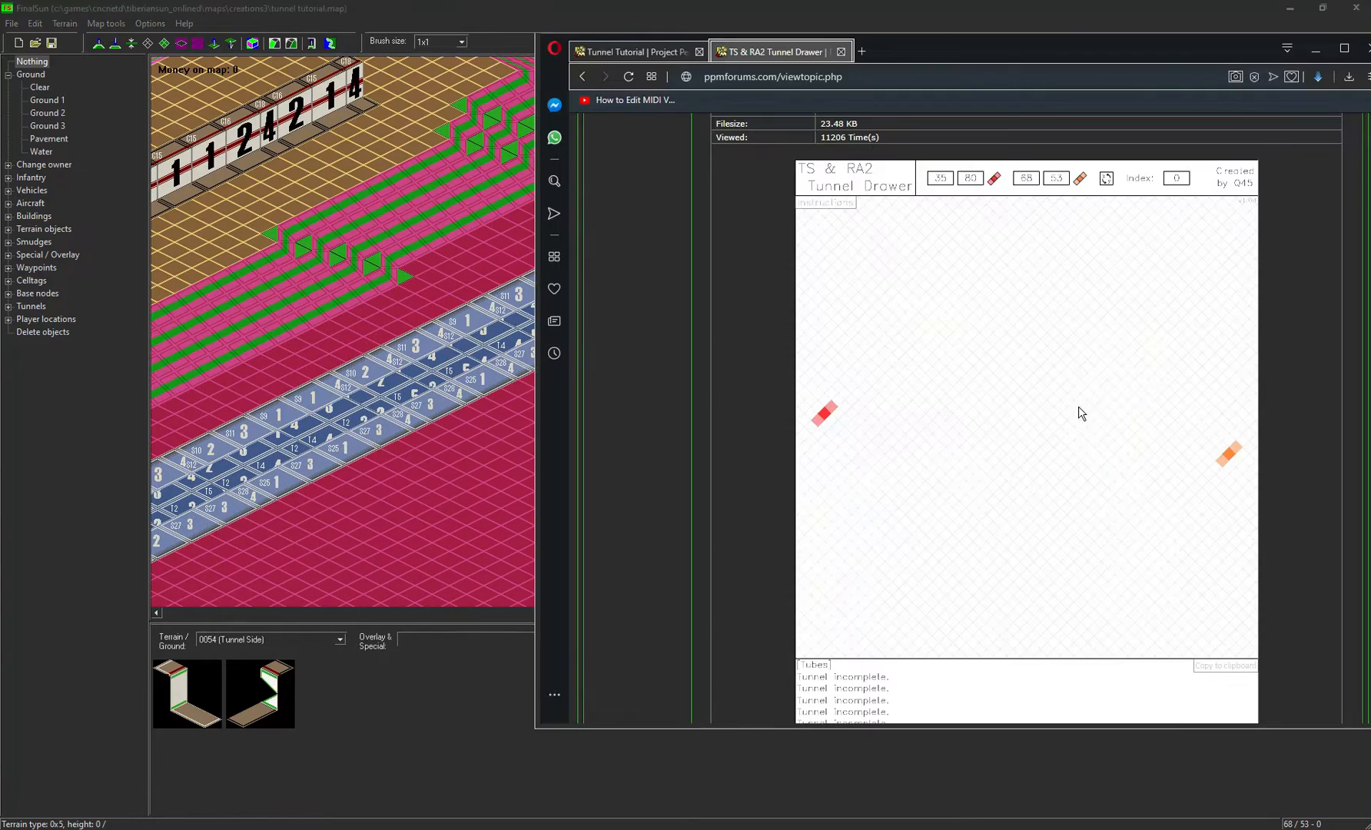
mouse_move(831, 413)
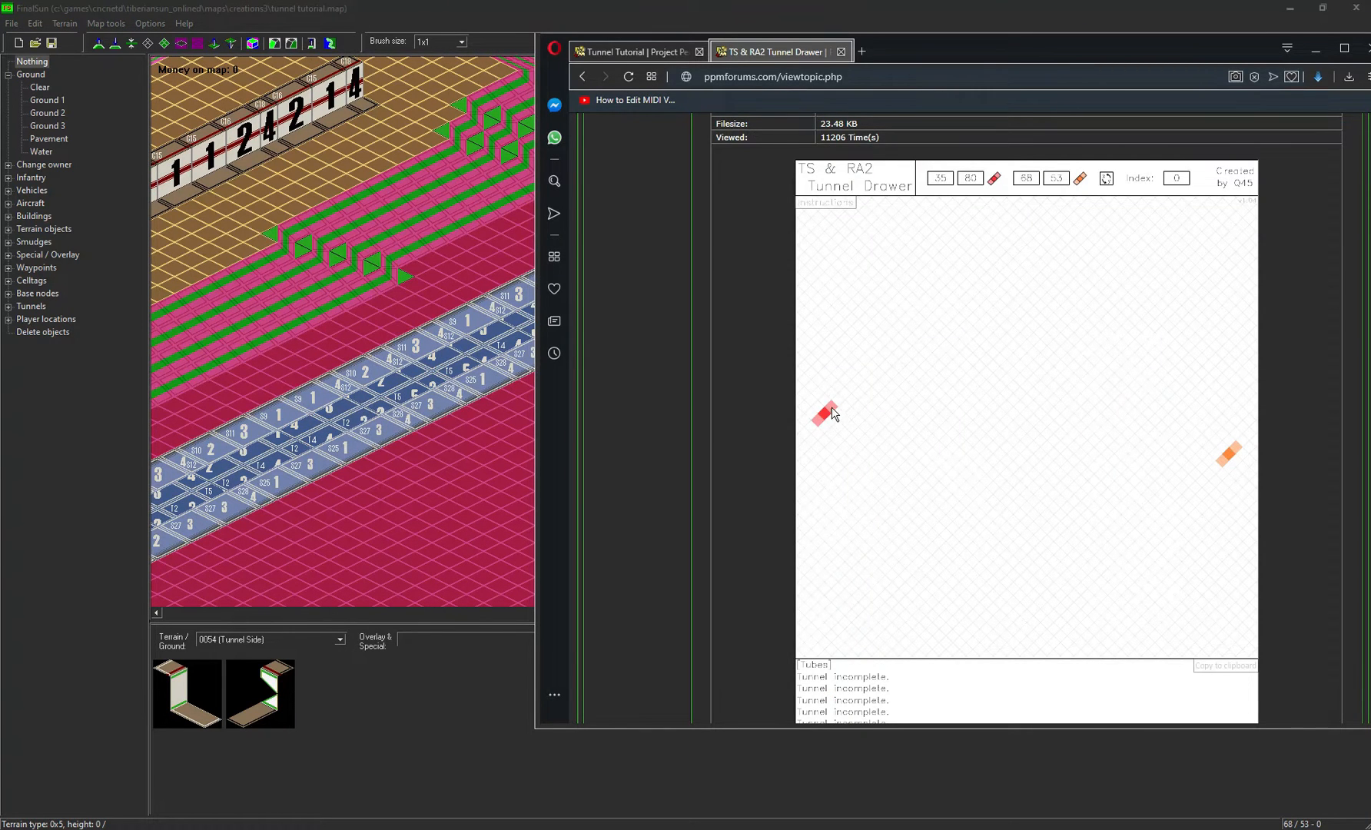
click(821, 411)
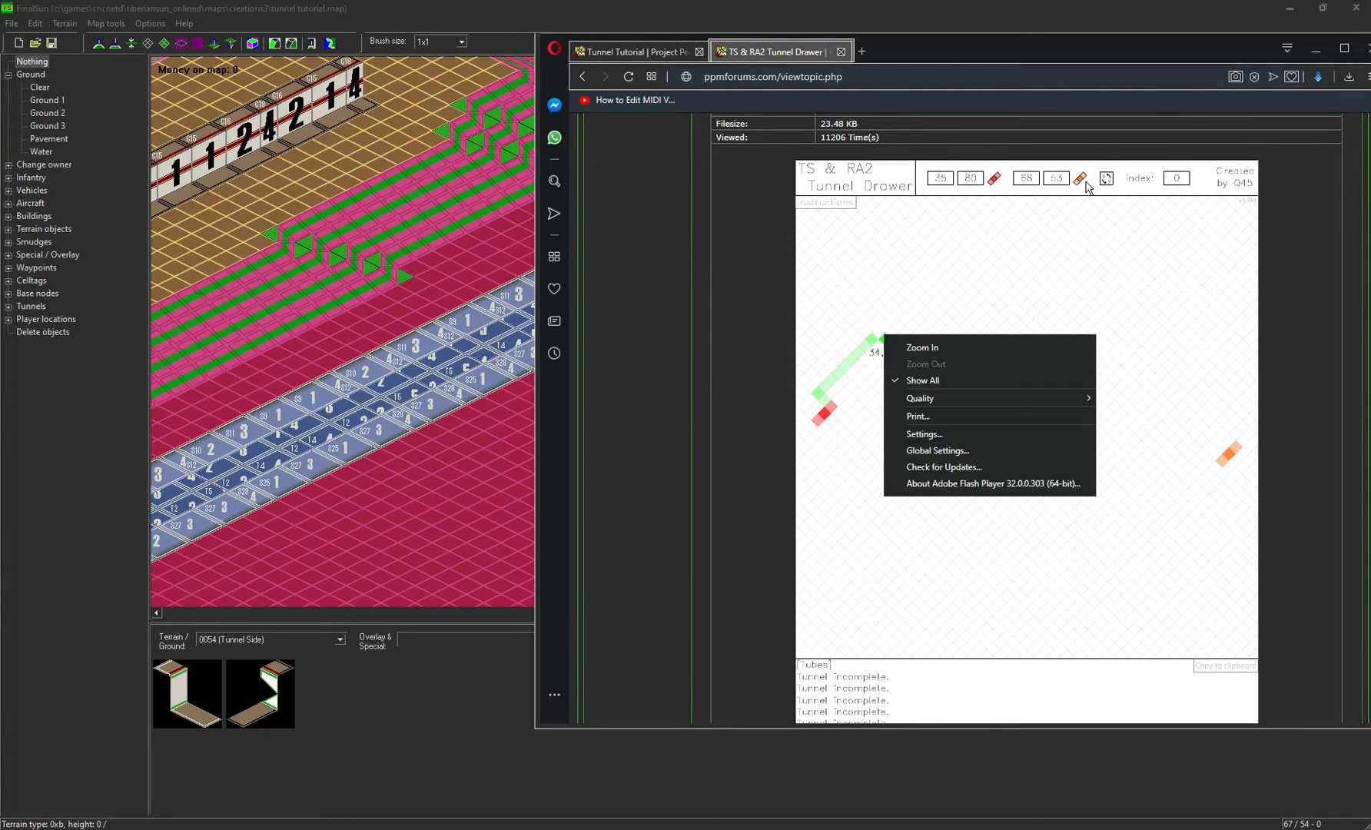
- Draw the zigzag tunnel and return routes between the two red entrances
click(1083, 184)
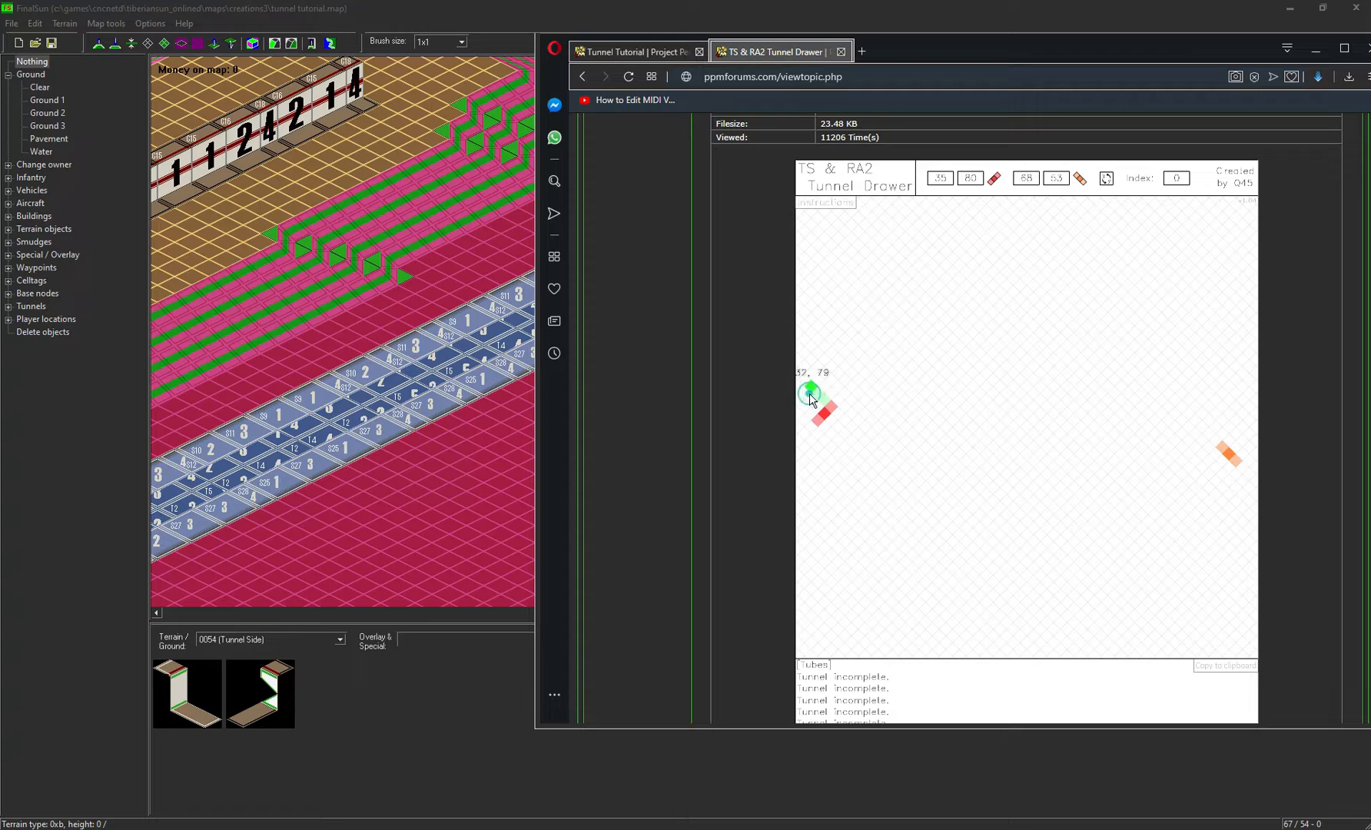
drag(807, 392, 863, 332)
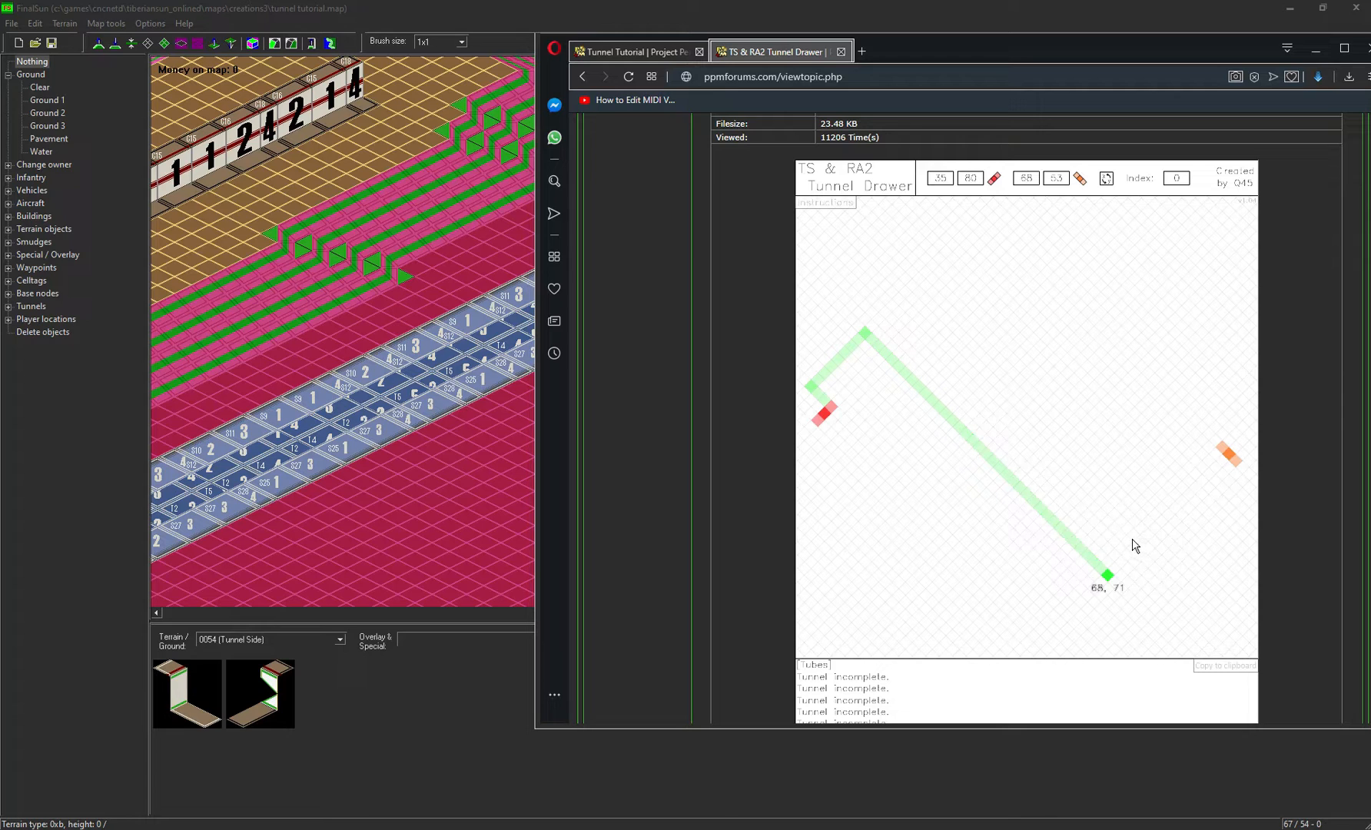
mouse_move(1139, 550)
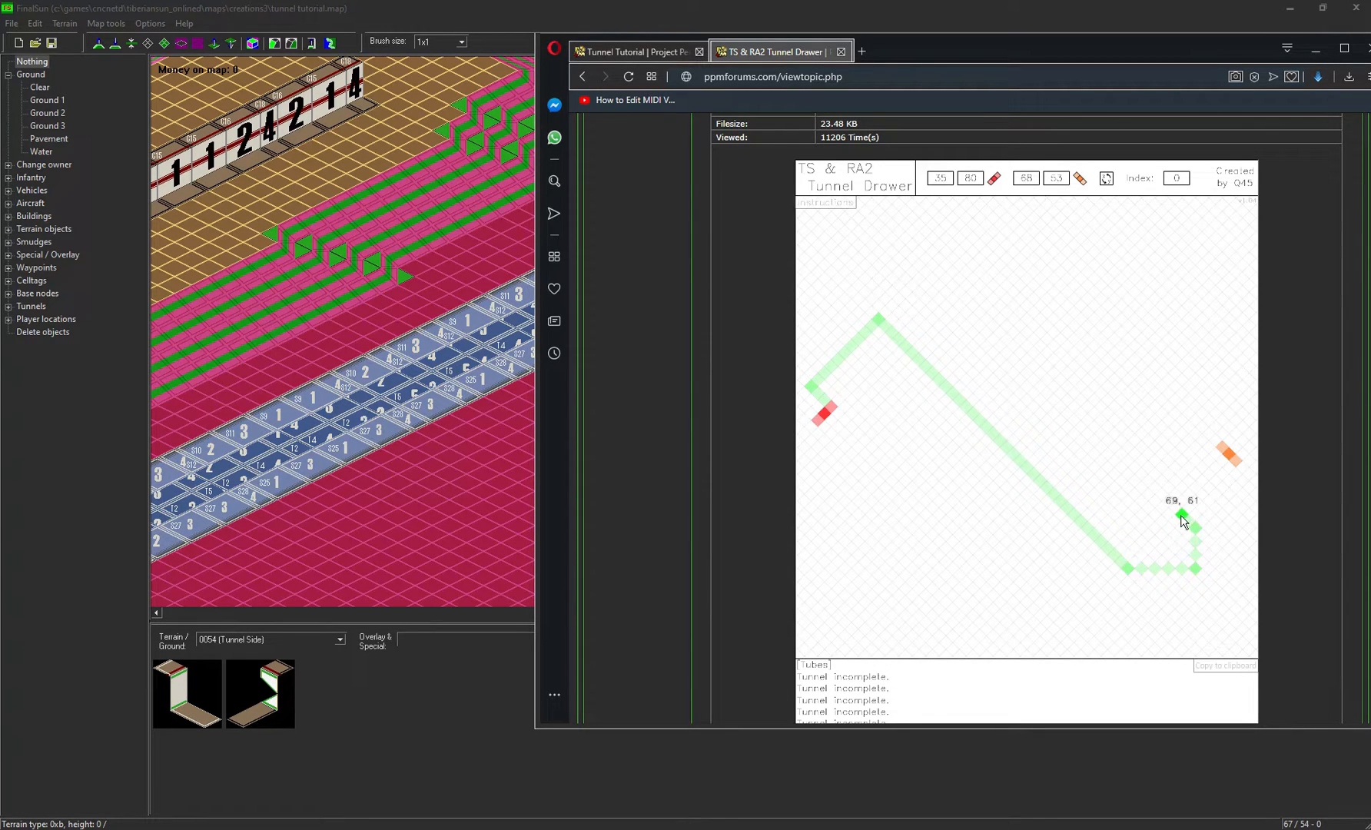
click(1182, 514)
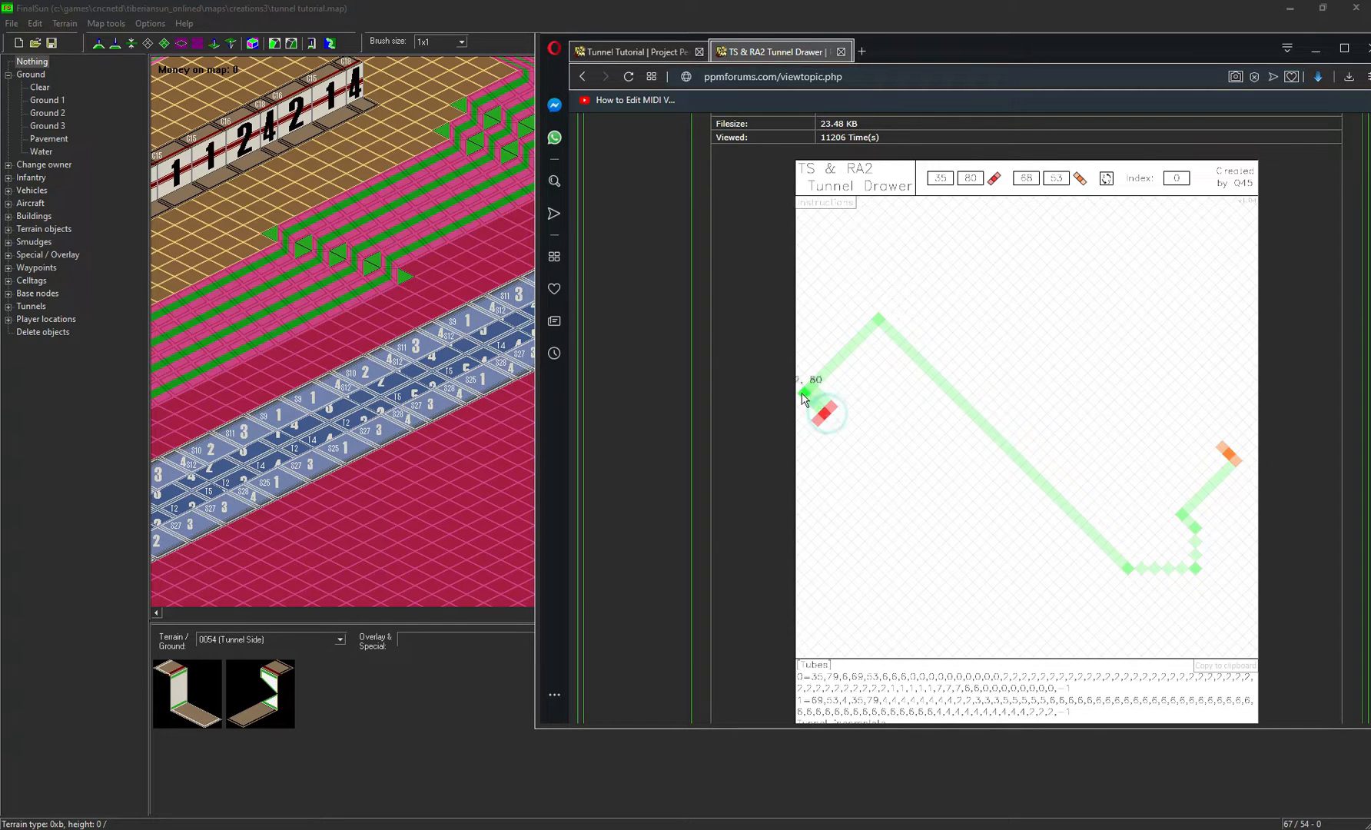
drag(804, 393, 874, 322)
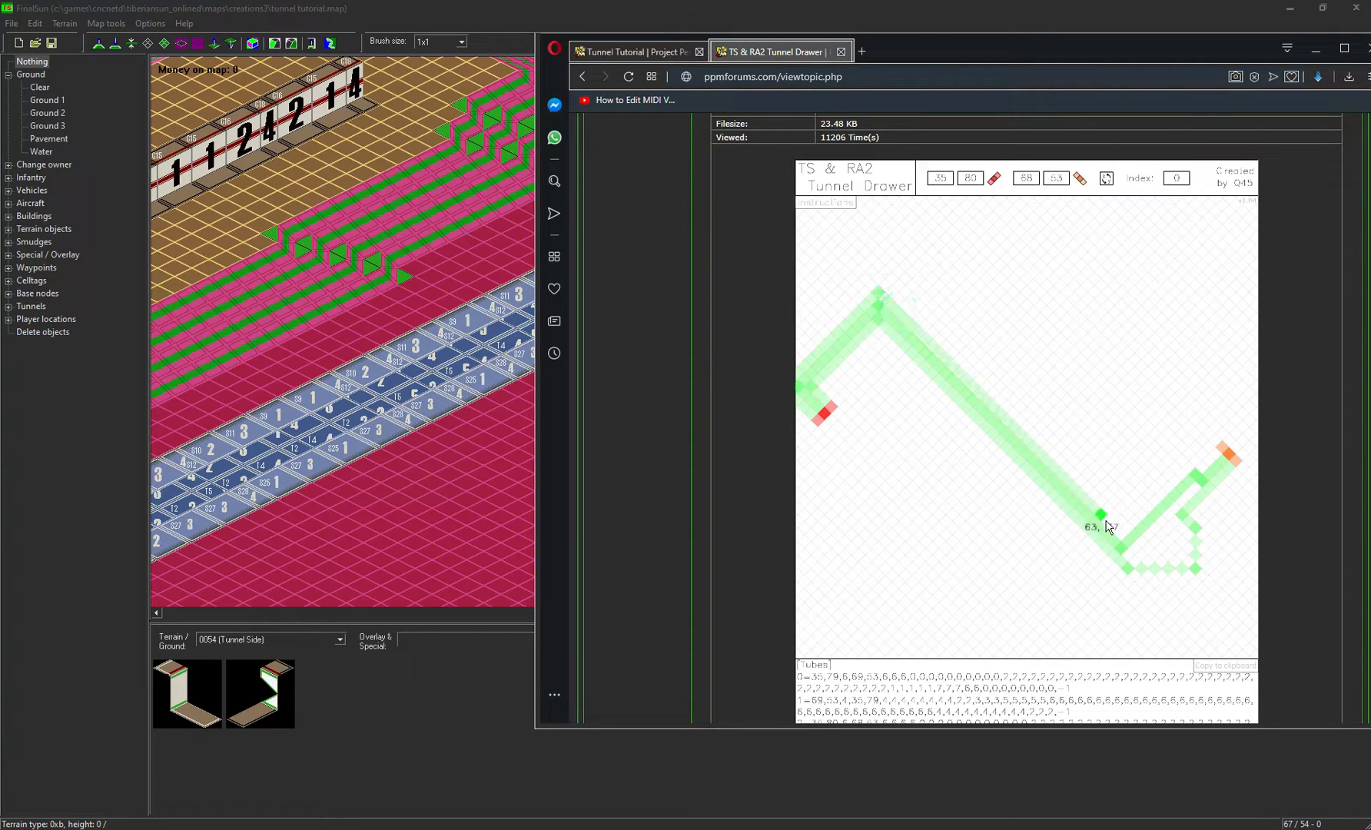
click(1124, 518)
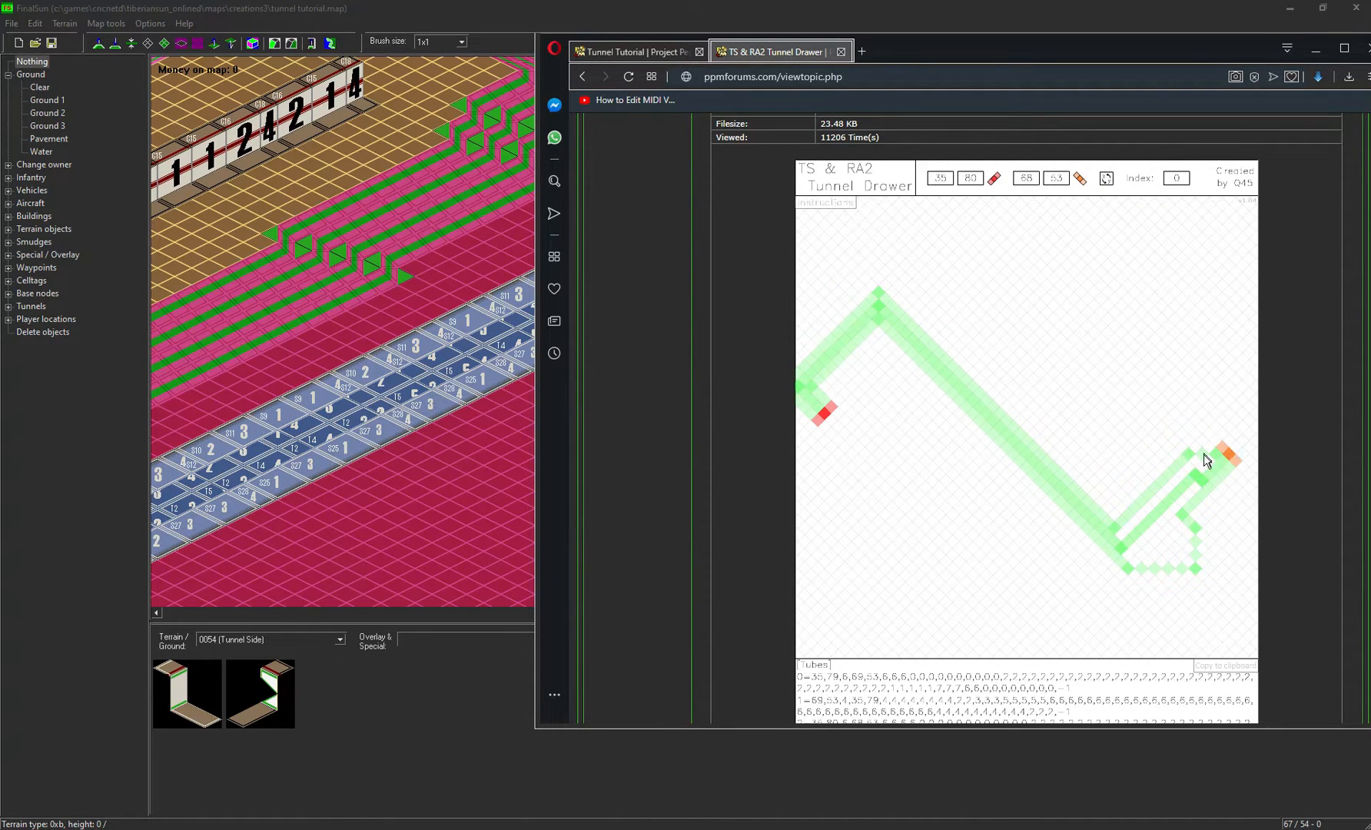
- Select the generated tube codes and scroll through them
scroll(down, 3)
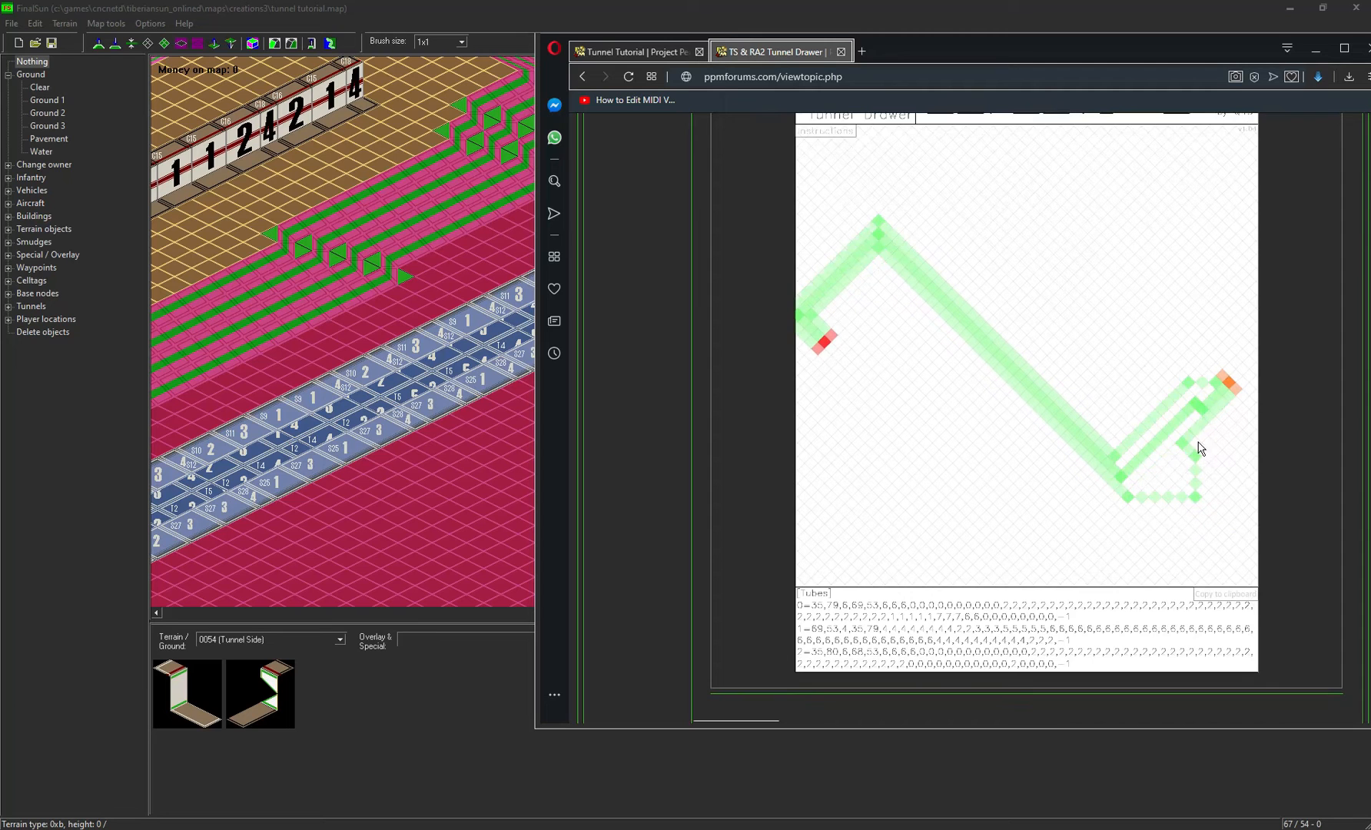
click(1075, 621)
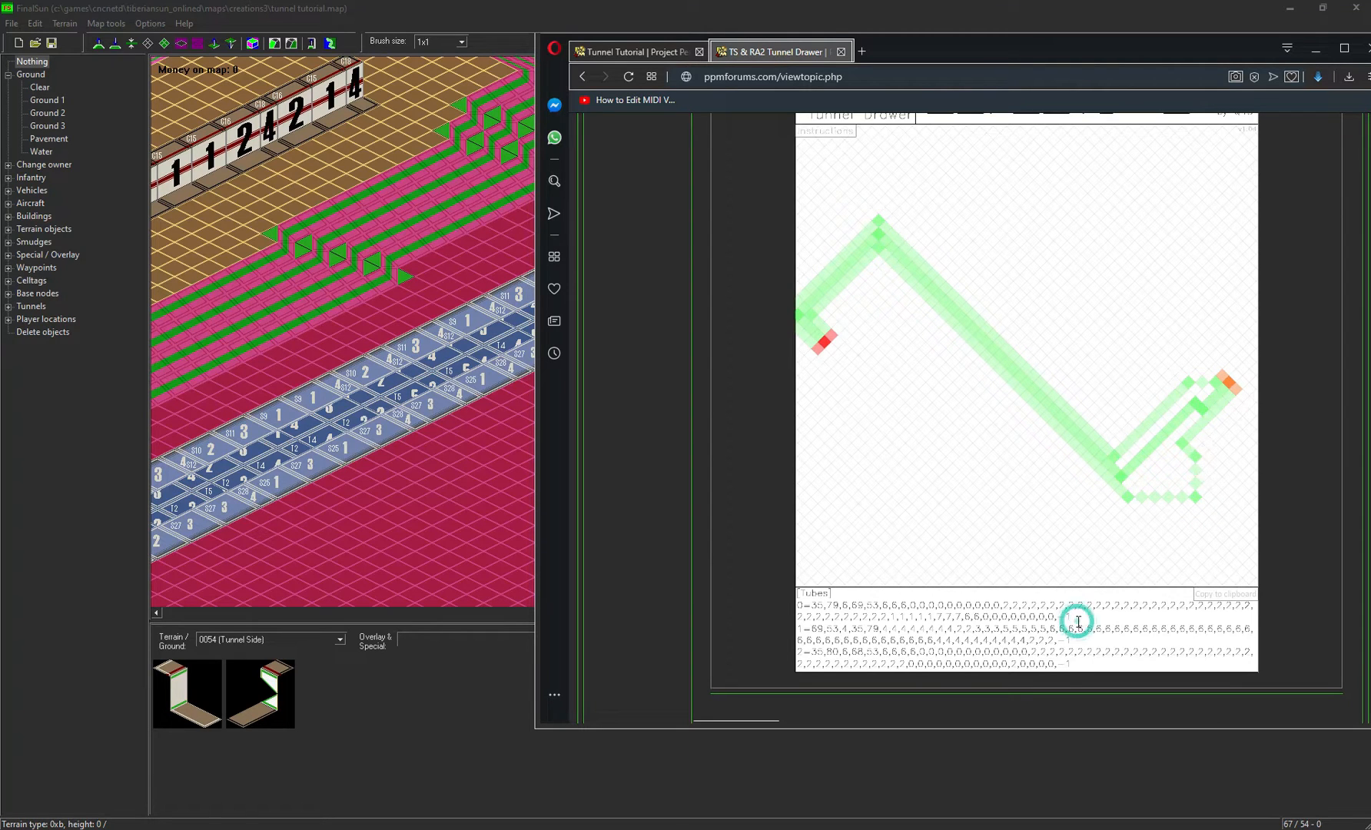
scroll(down, 3)
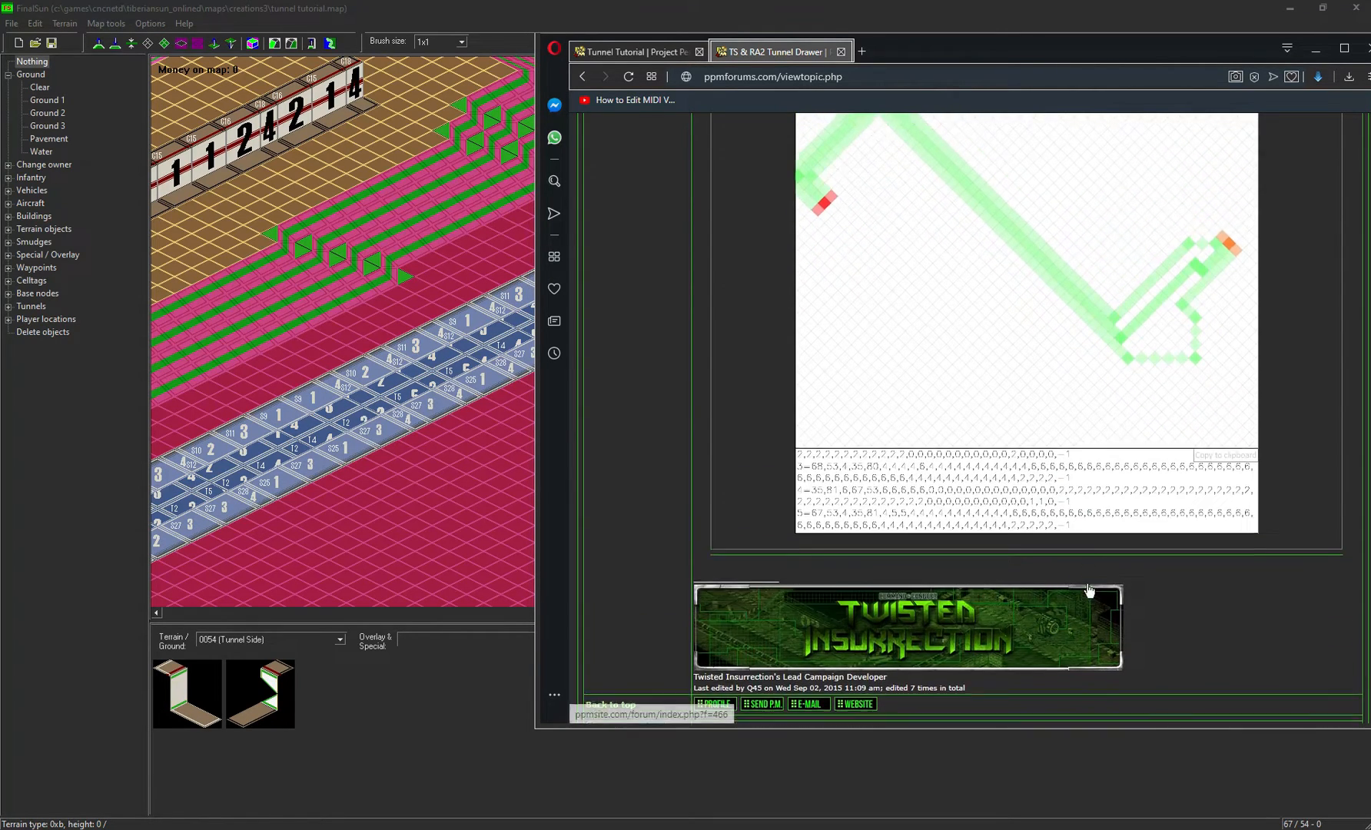
scroll(down, 3)
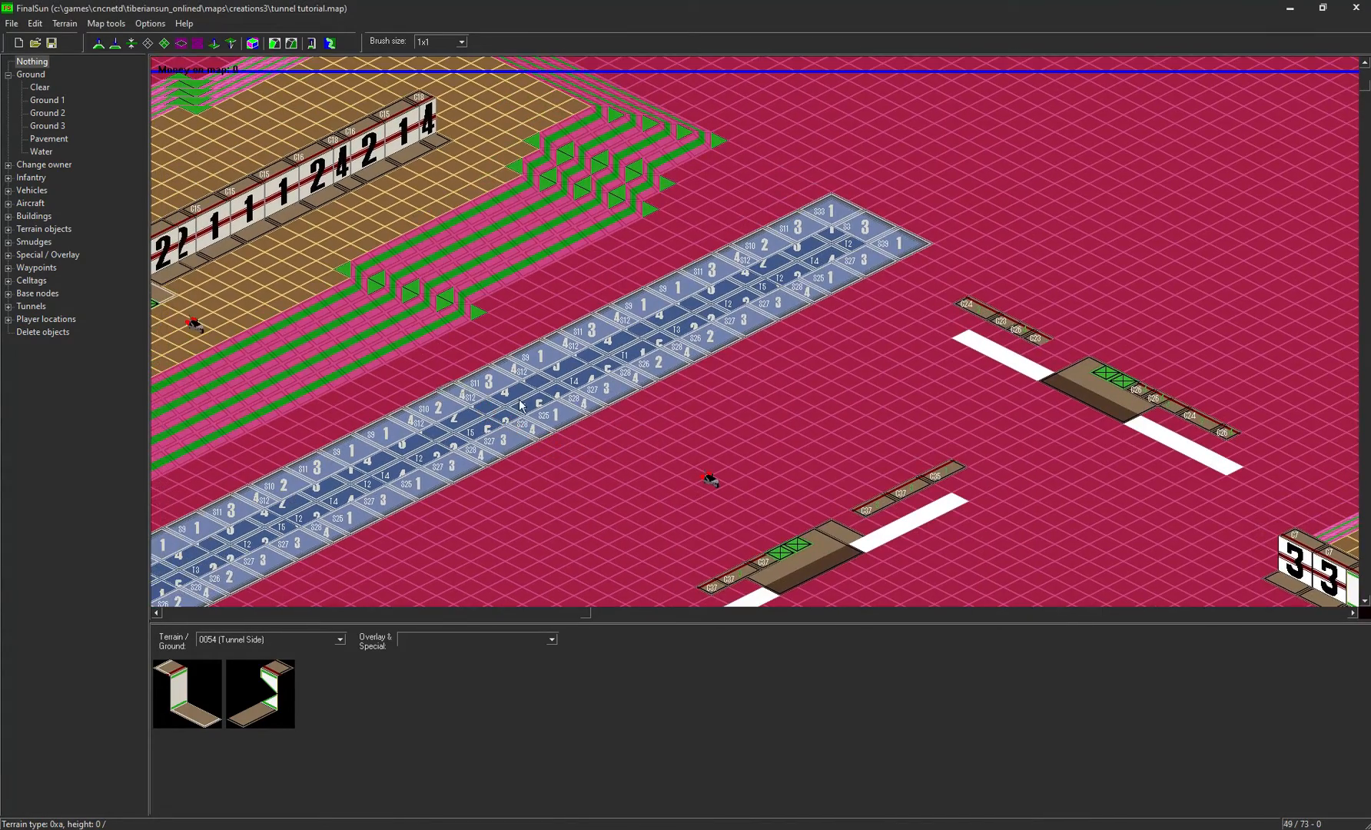
- Save the Tunnel tutorial map, accepting the map-check warnings and save options
click(54, 43)
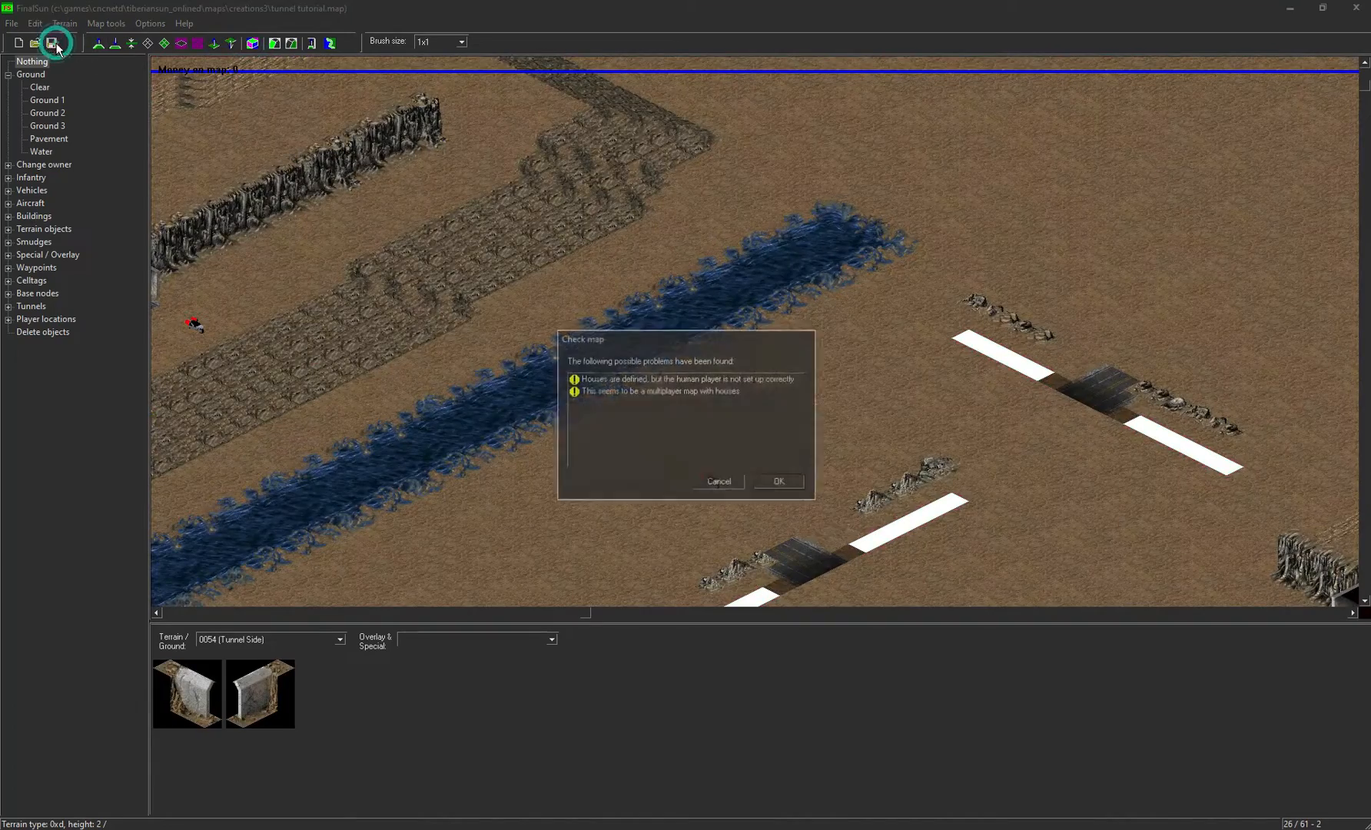
click(776, 481)
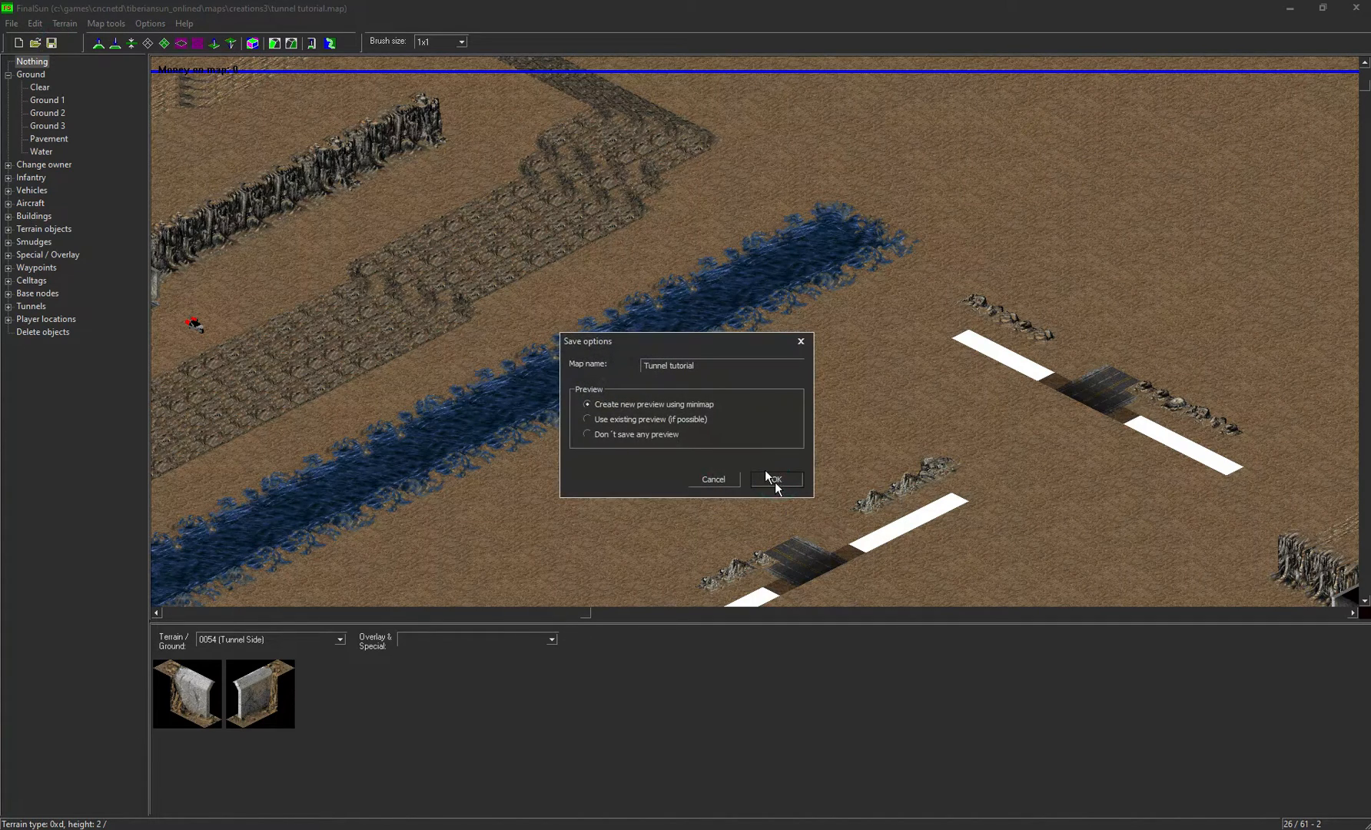
click(773, 479)
text(tunnel tutor)
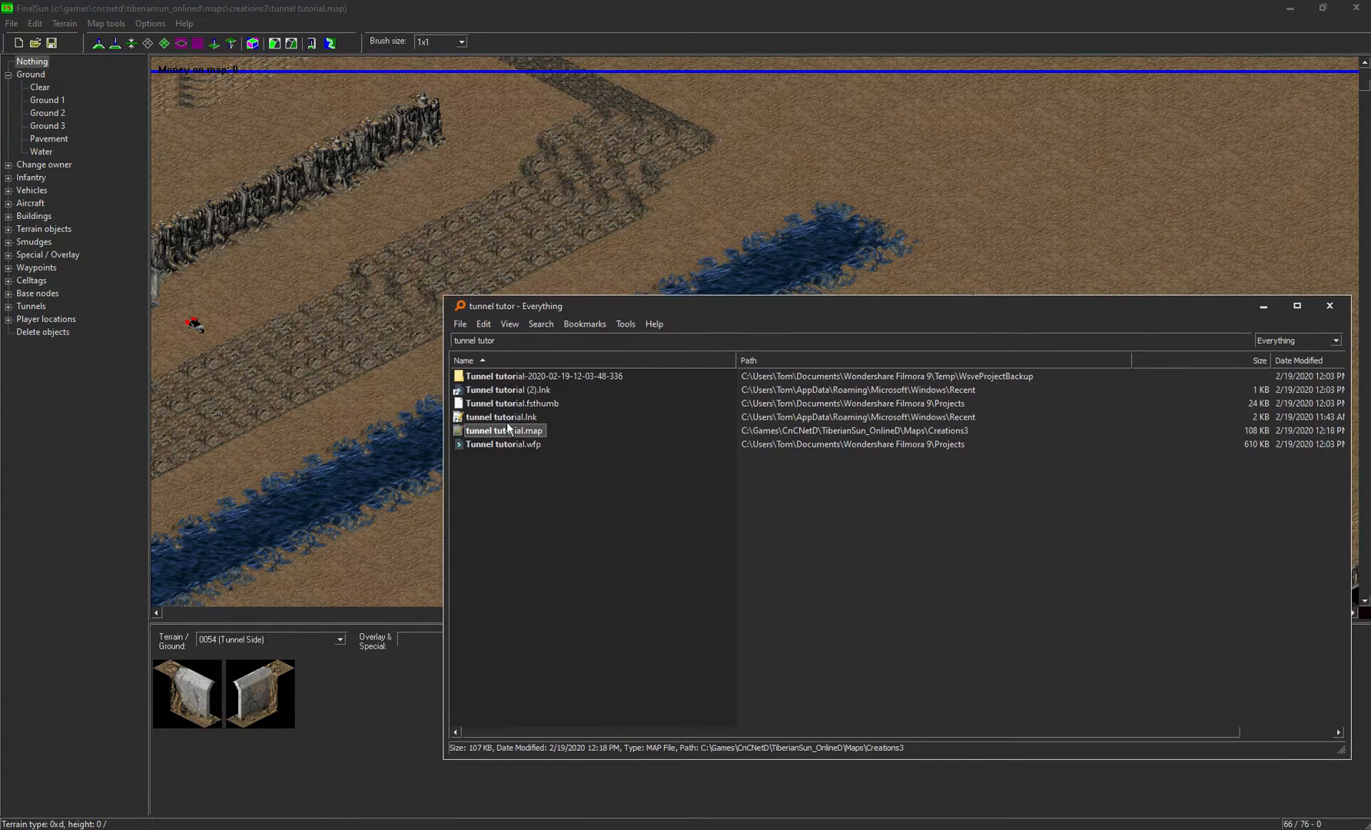
- Reload tunnel tutorial.map in Notepad++, paste the six tube lines under [Tubes], return to FinalSun
double_click(506, 430)
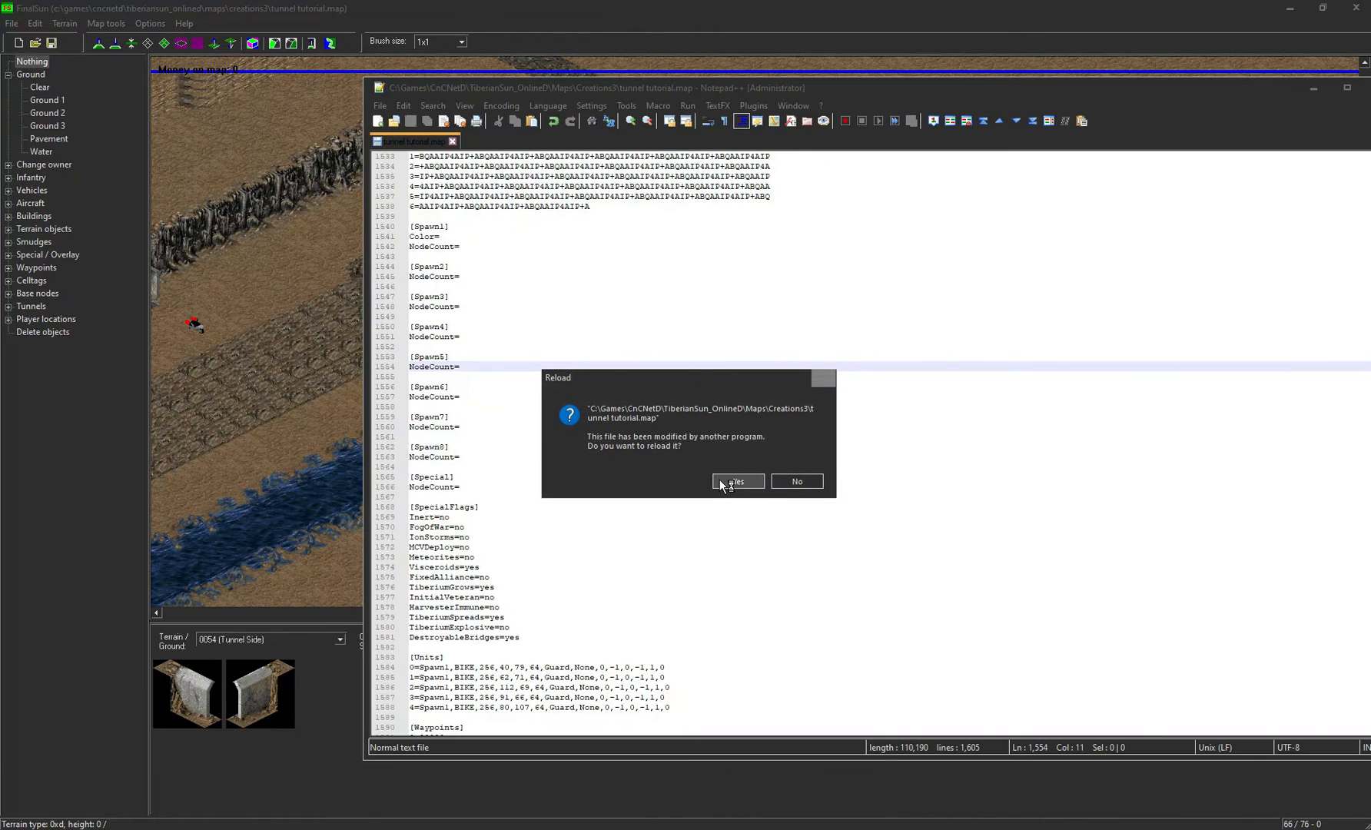
click(737, 481)
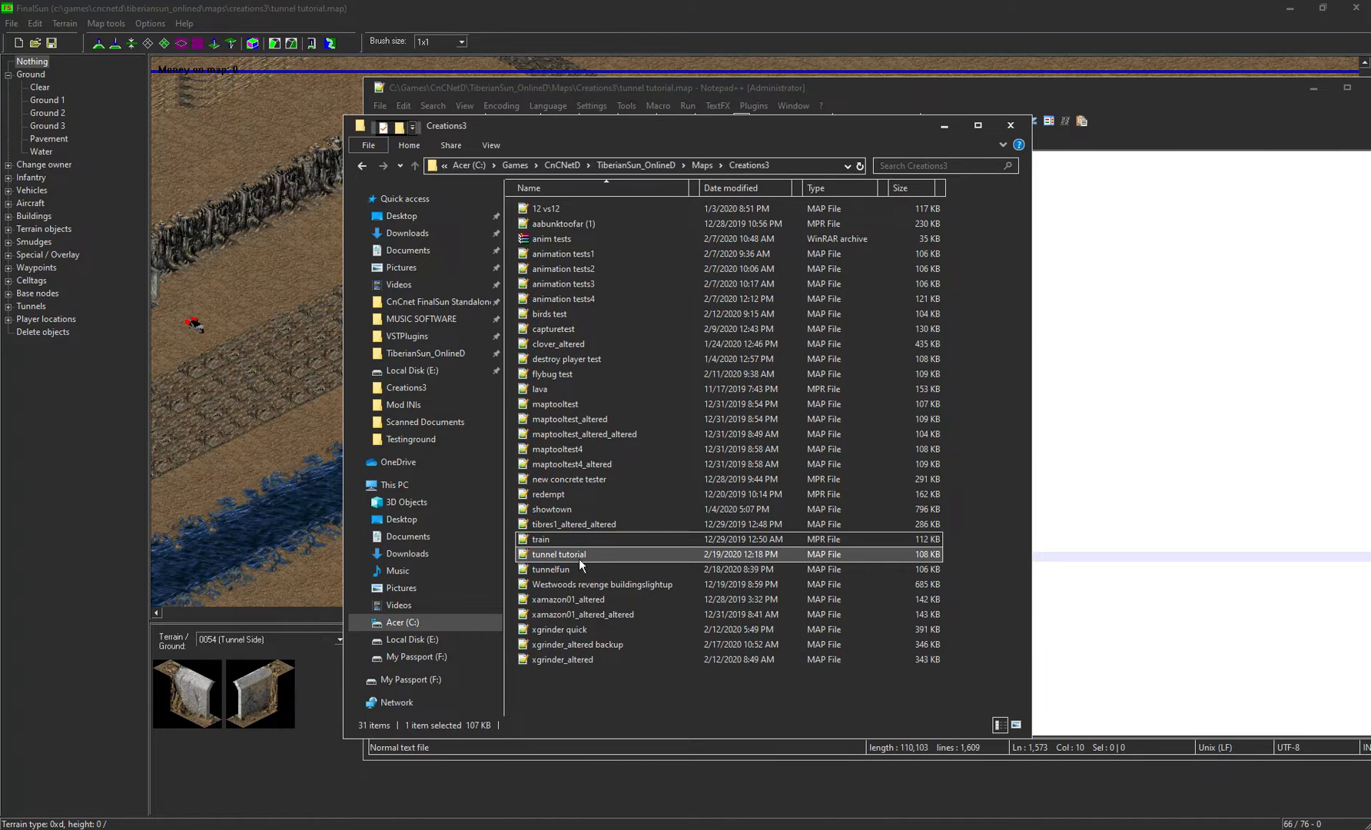
right_click(558, 554)
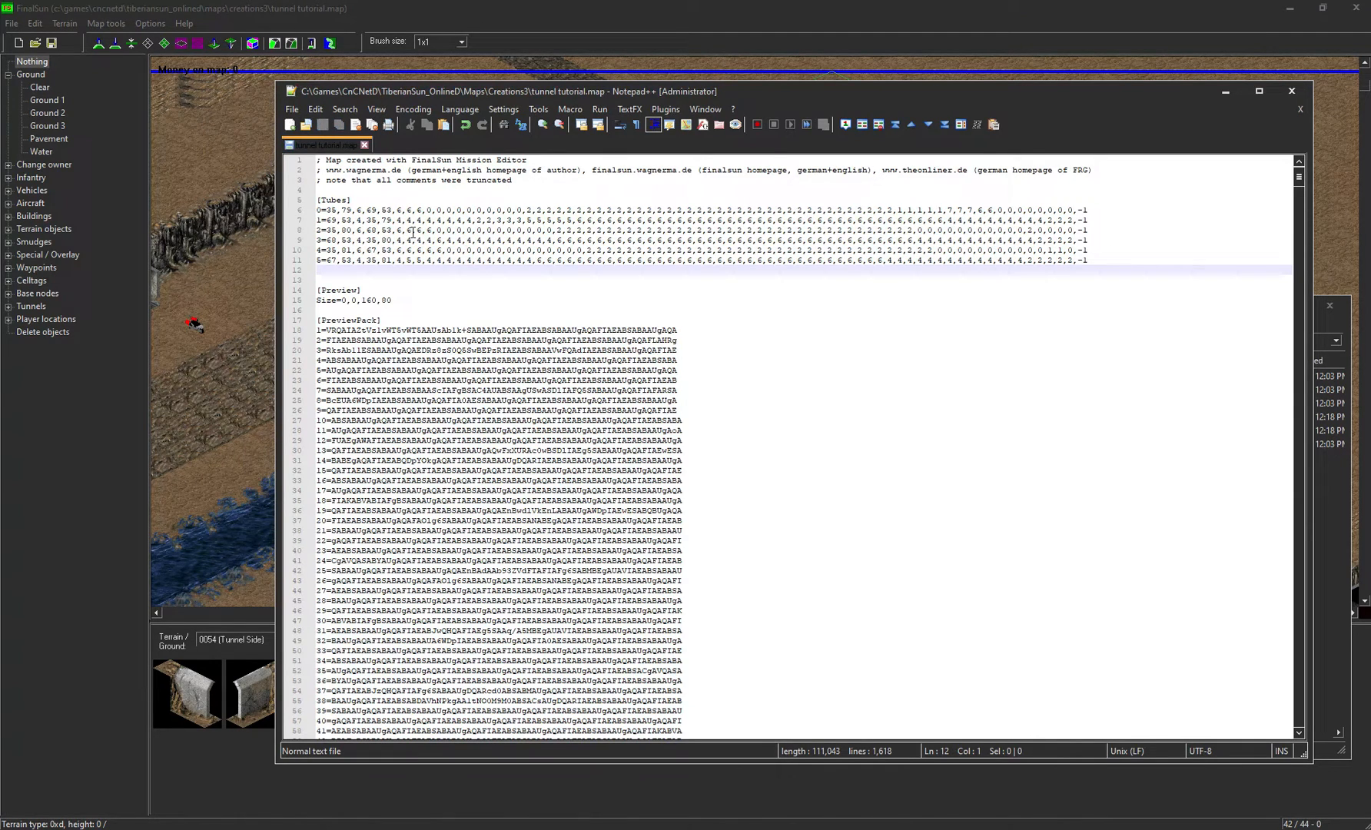
click(291, 109)
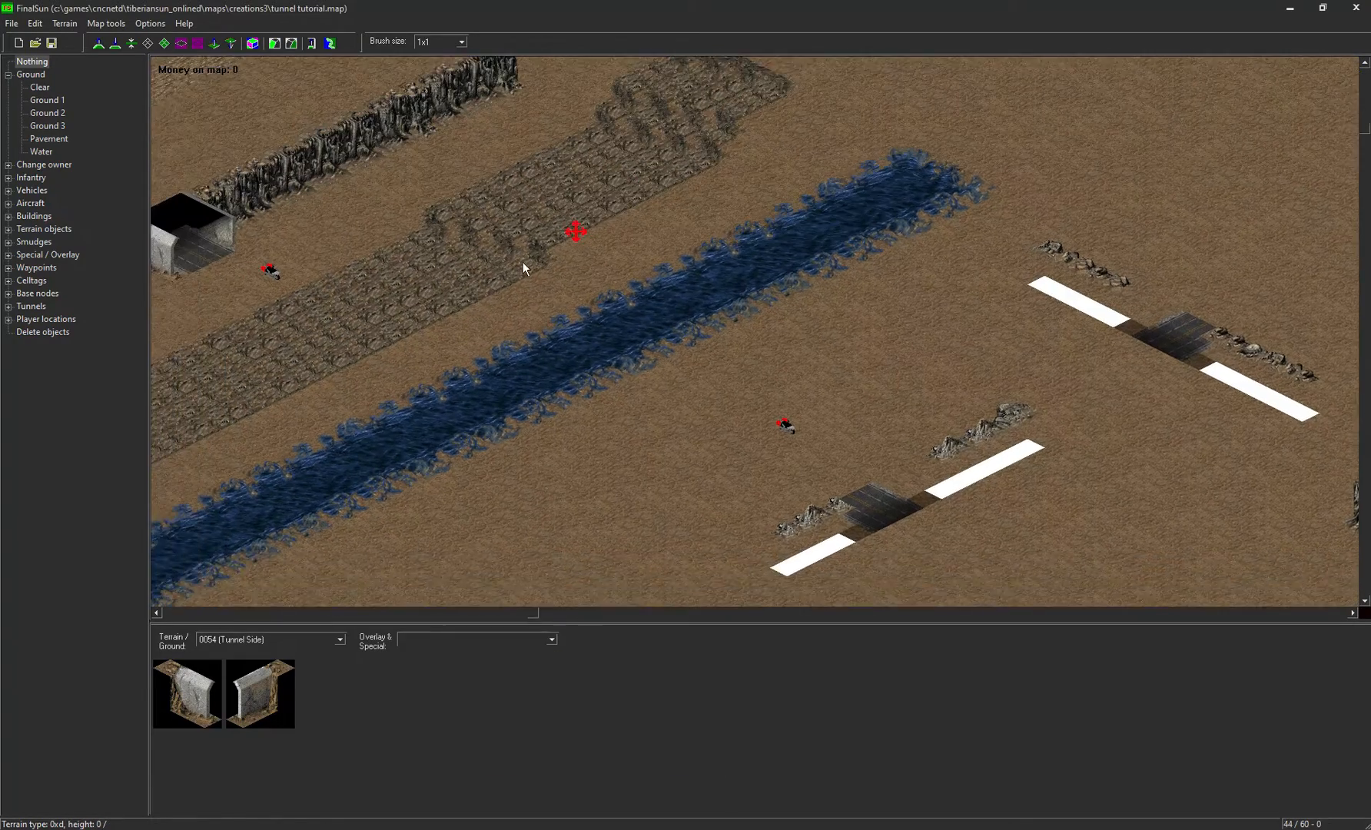
- Choose Run Tiberian Sun from FinalSun's File menu
click(11, 23)
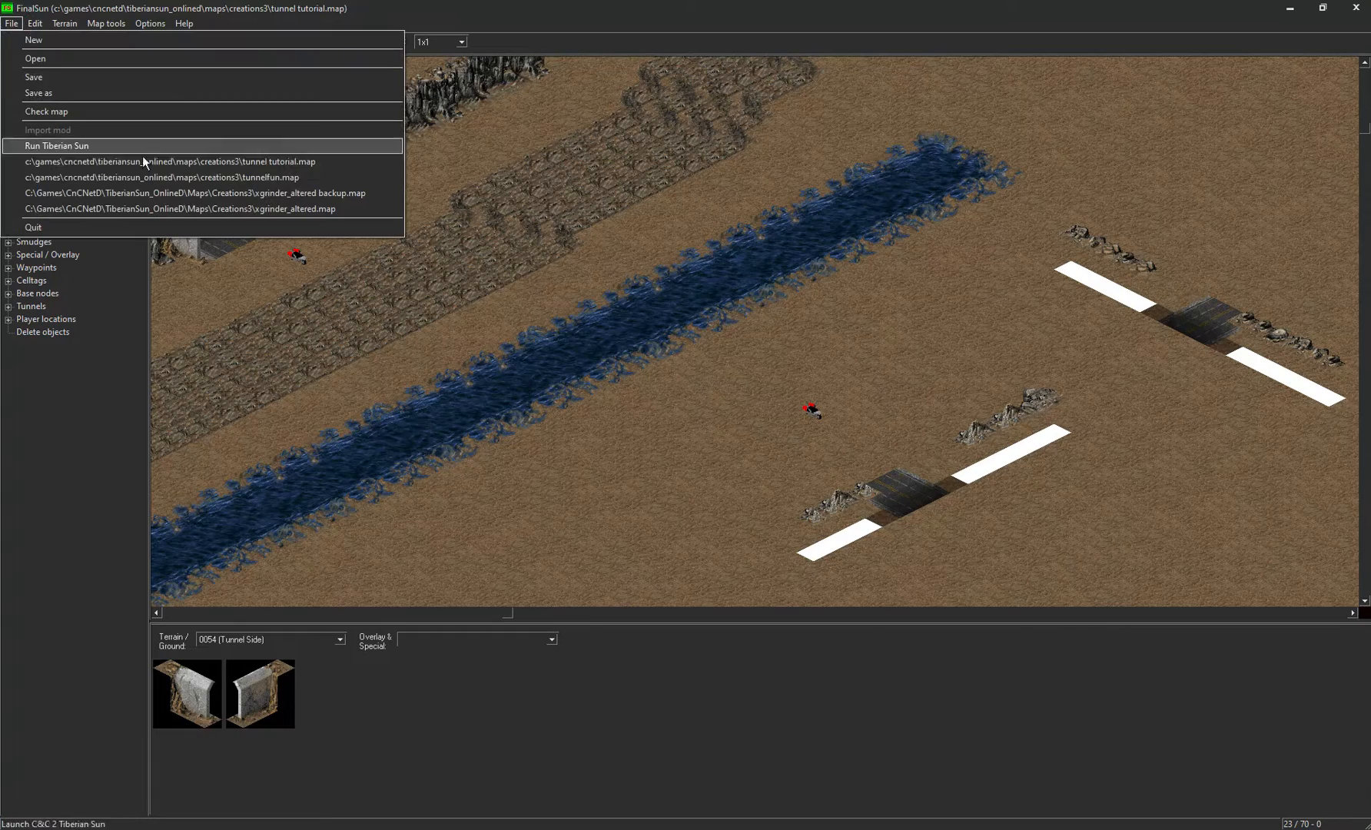
click(58, 145)
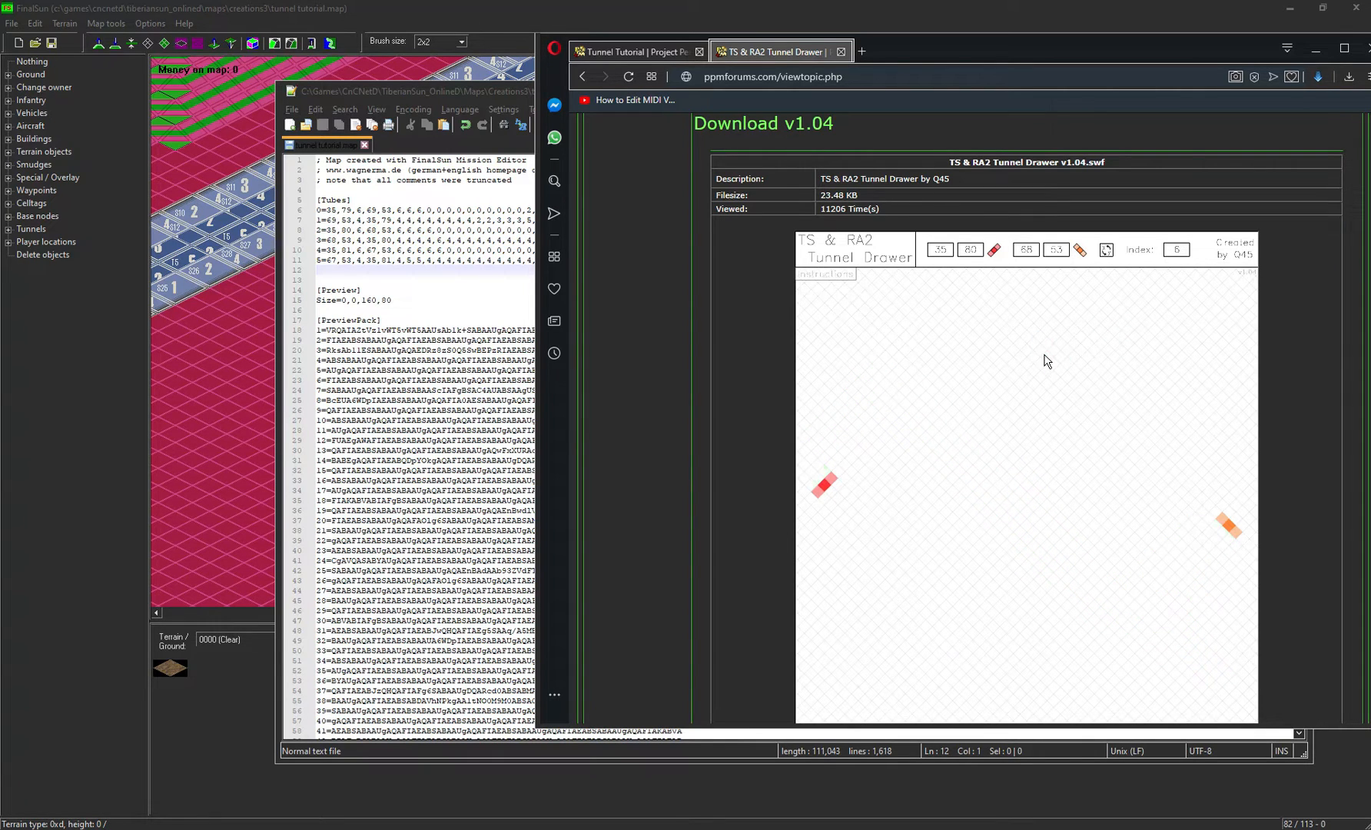
mouse_move(1032, 412)
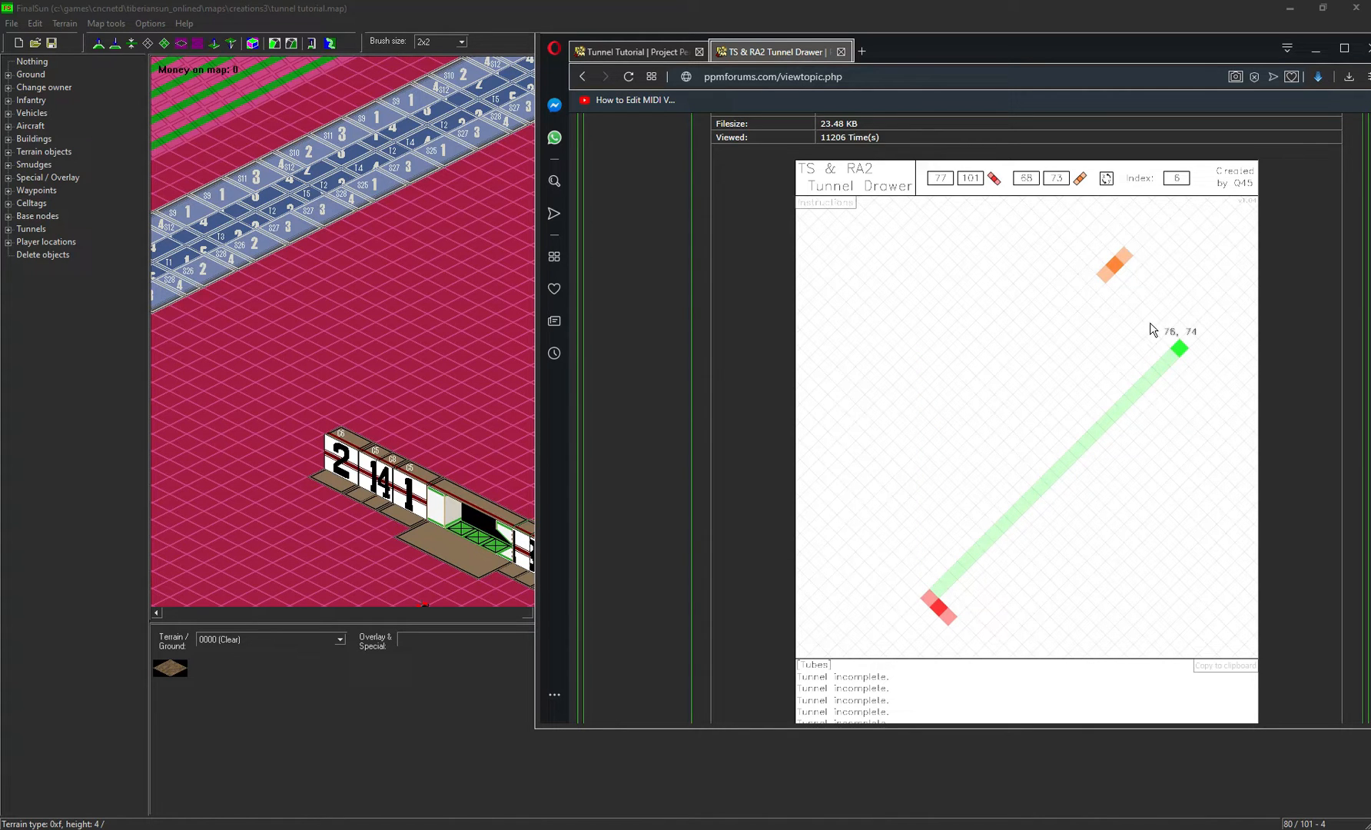
- Extend the V-shaped tunnel path toward the upper entrance to generate tube codes 6 onward
click(940, 612)
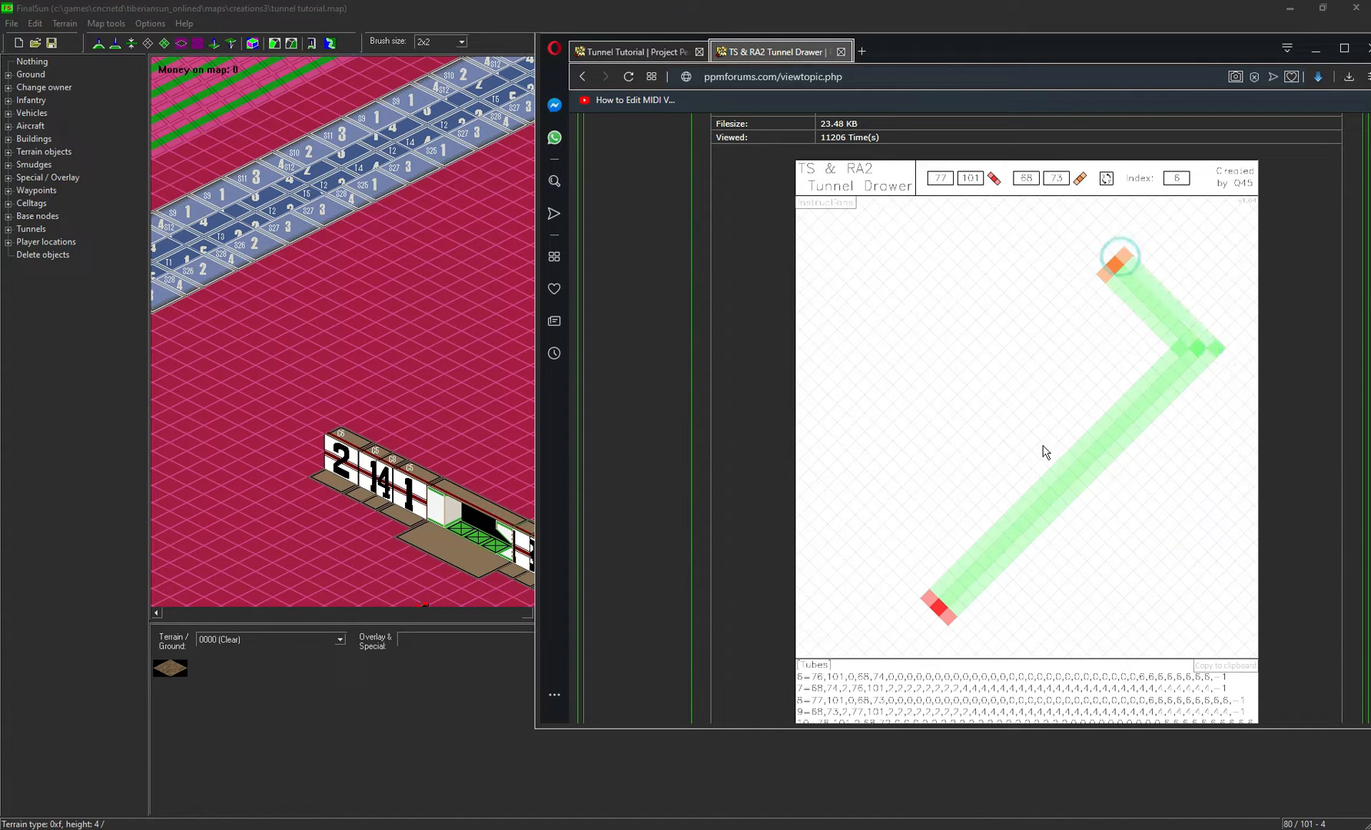
scroll(down, 3)
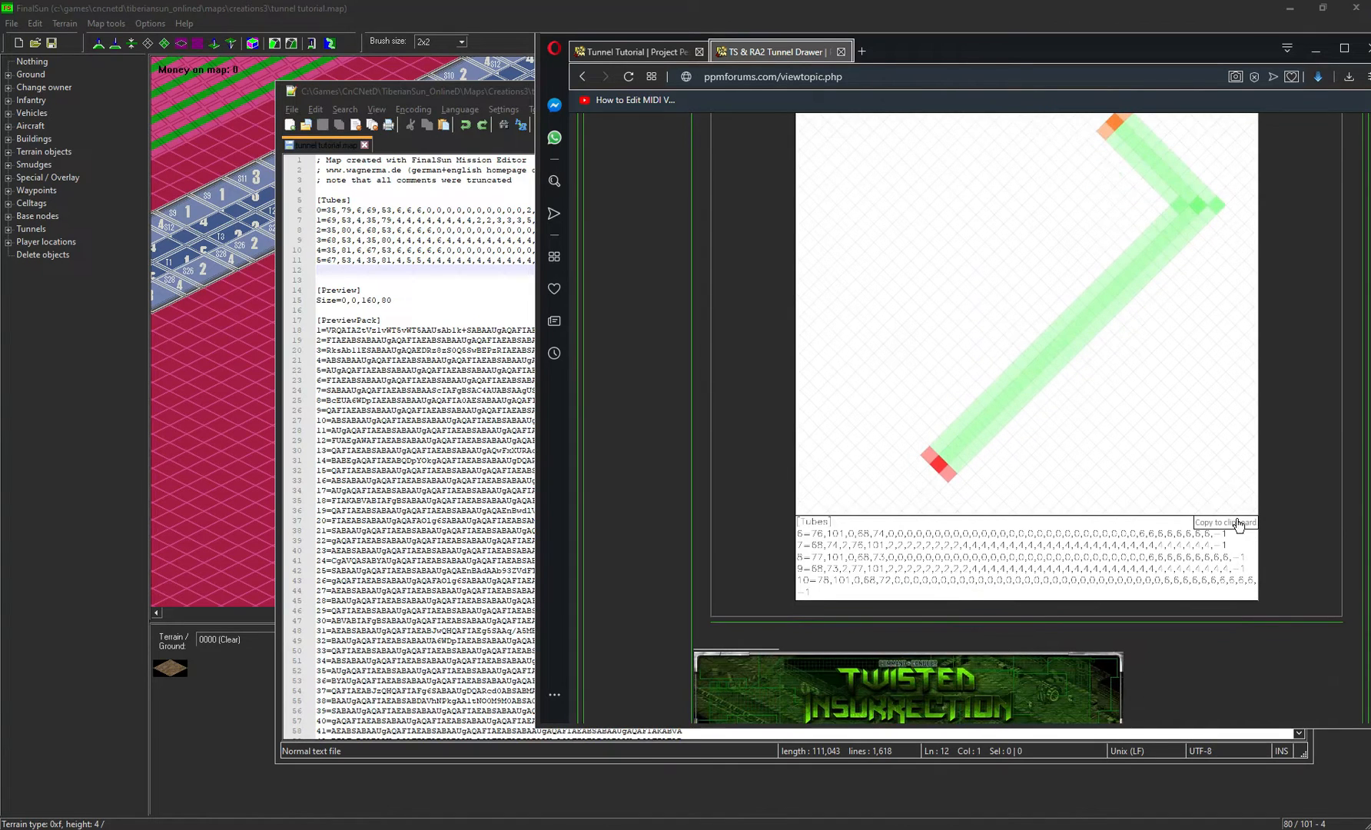
- Copy the new tube codes to the clipboard from Tunnel Drawer
click(1233, 523)
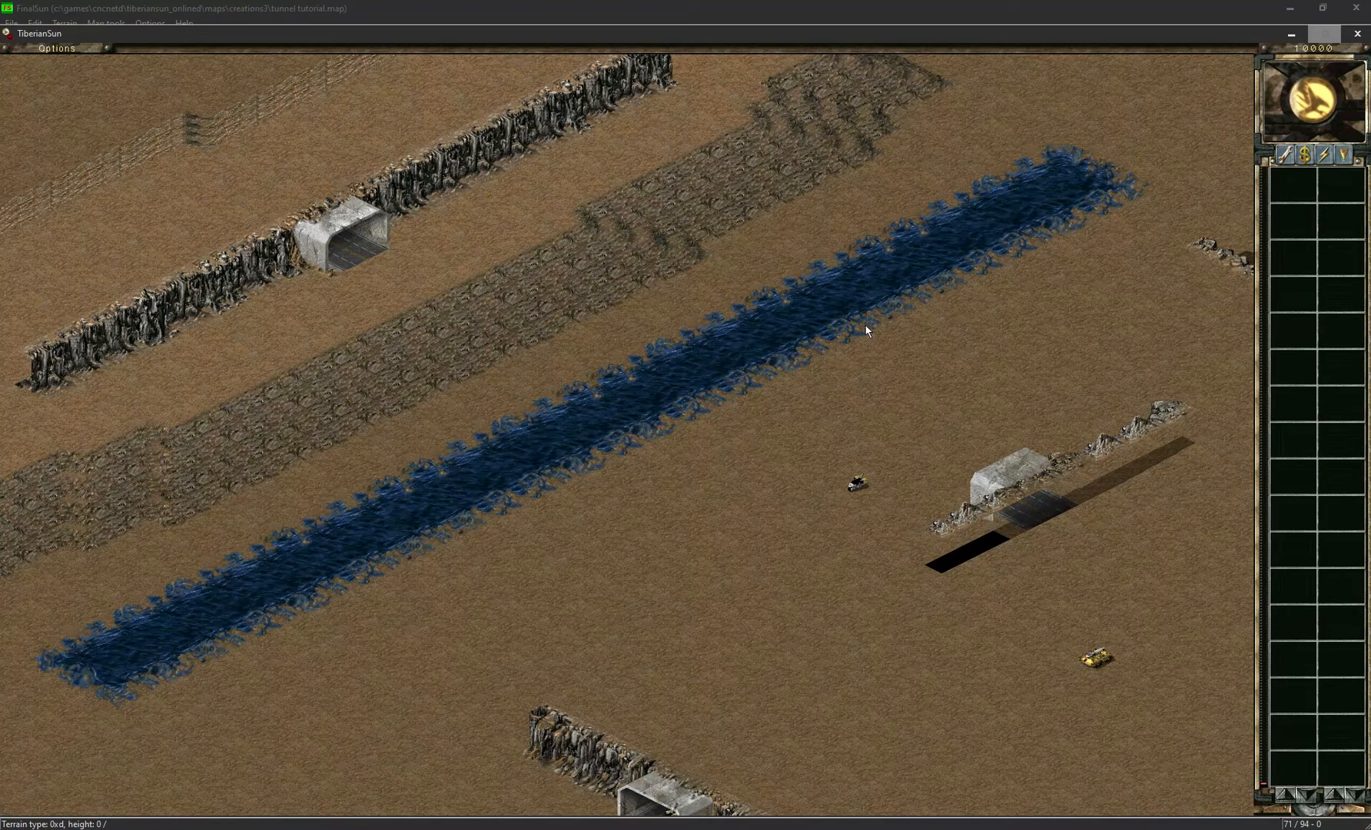
mouse_move(839, 346)
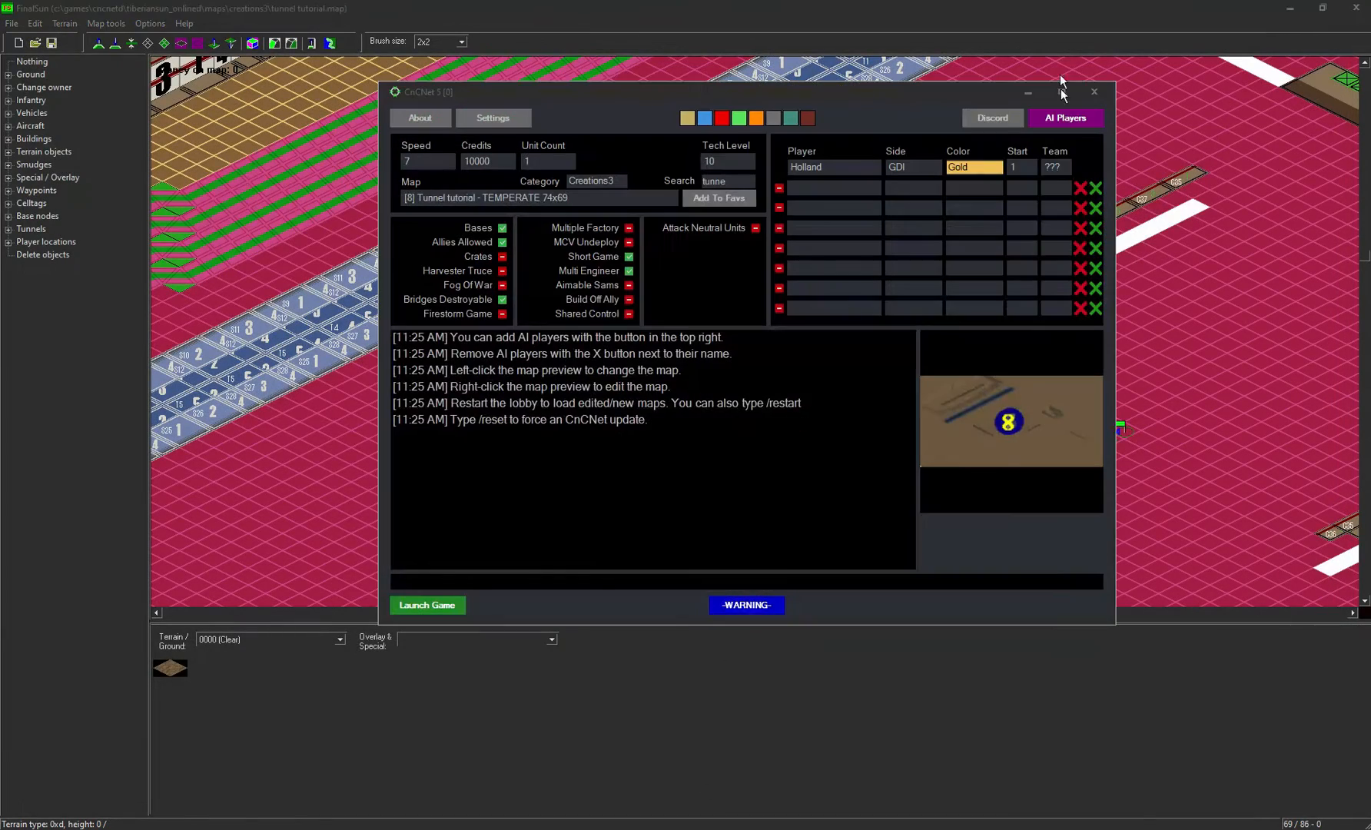
- Close the CnCNet game lobby window after testing the tunnels
click(1092, 91)
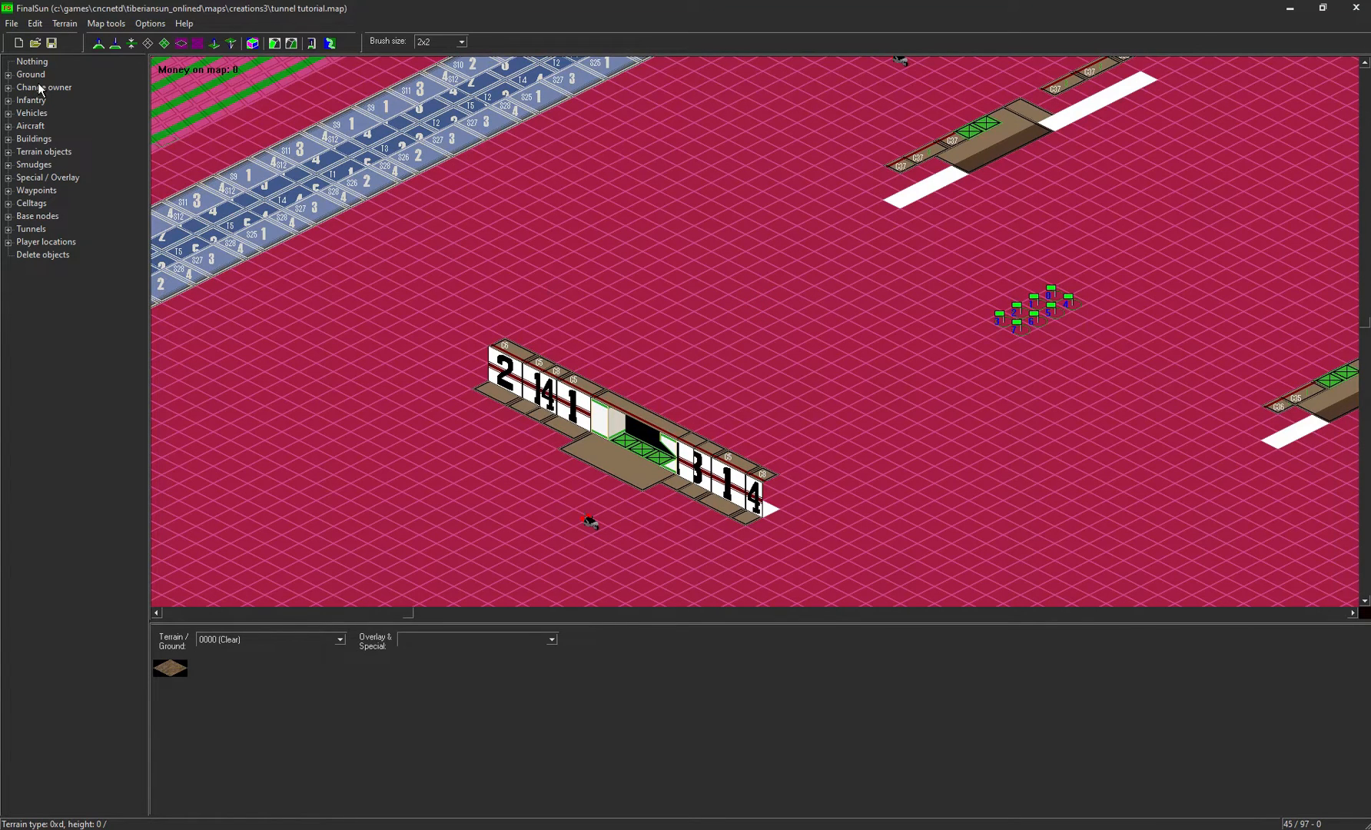
mouse_move(449, 292)
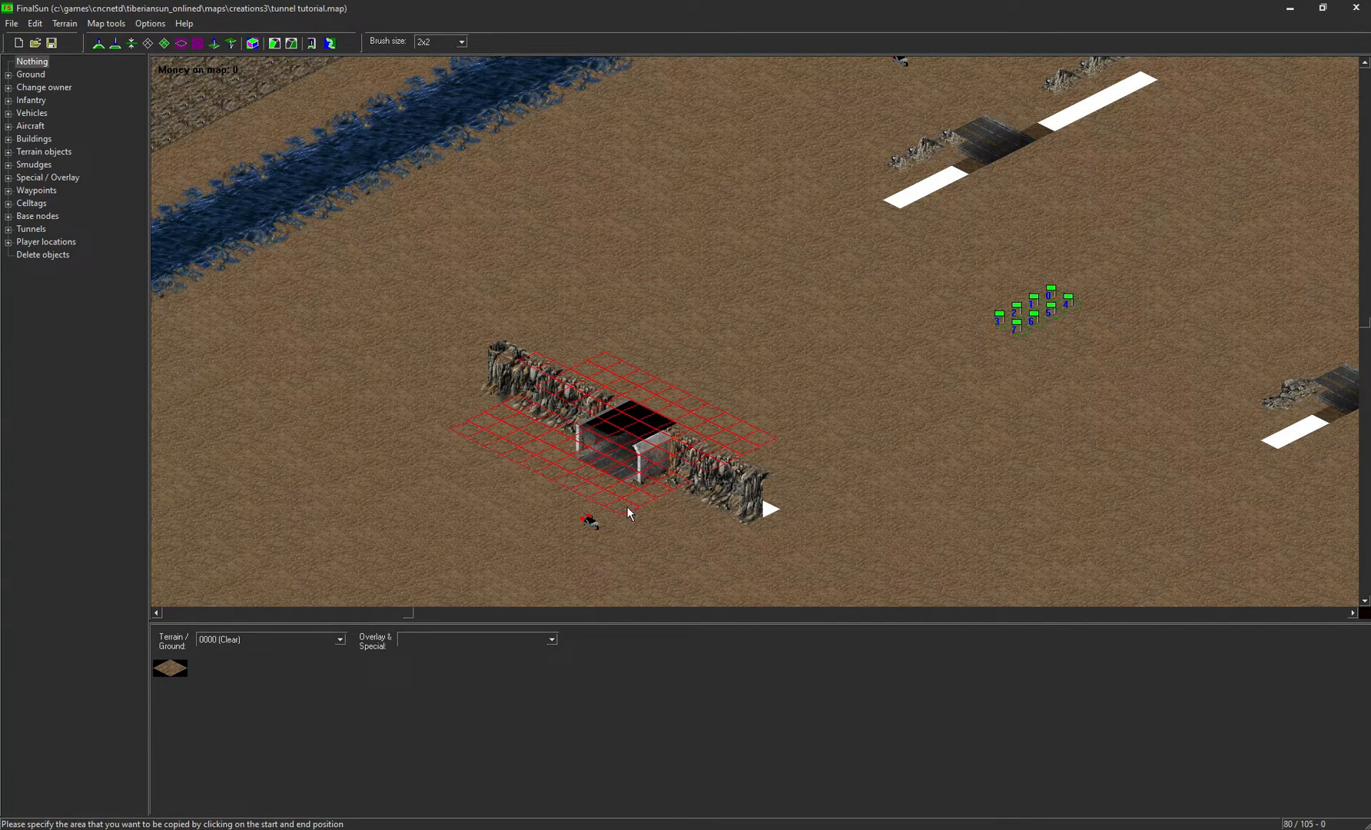
- Copy the tunnel entrance area onto the lower cliff wall, then choose Ground > Clear
click(627, 507)
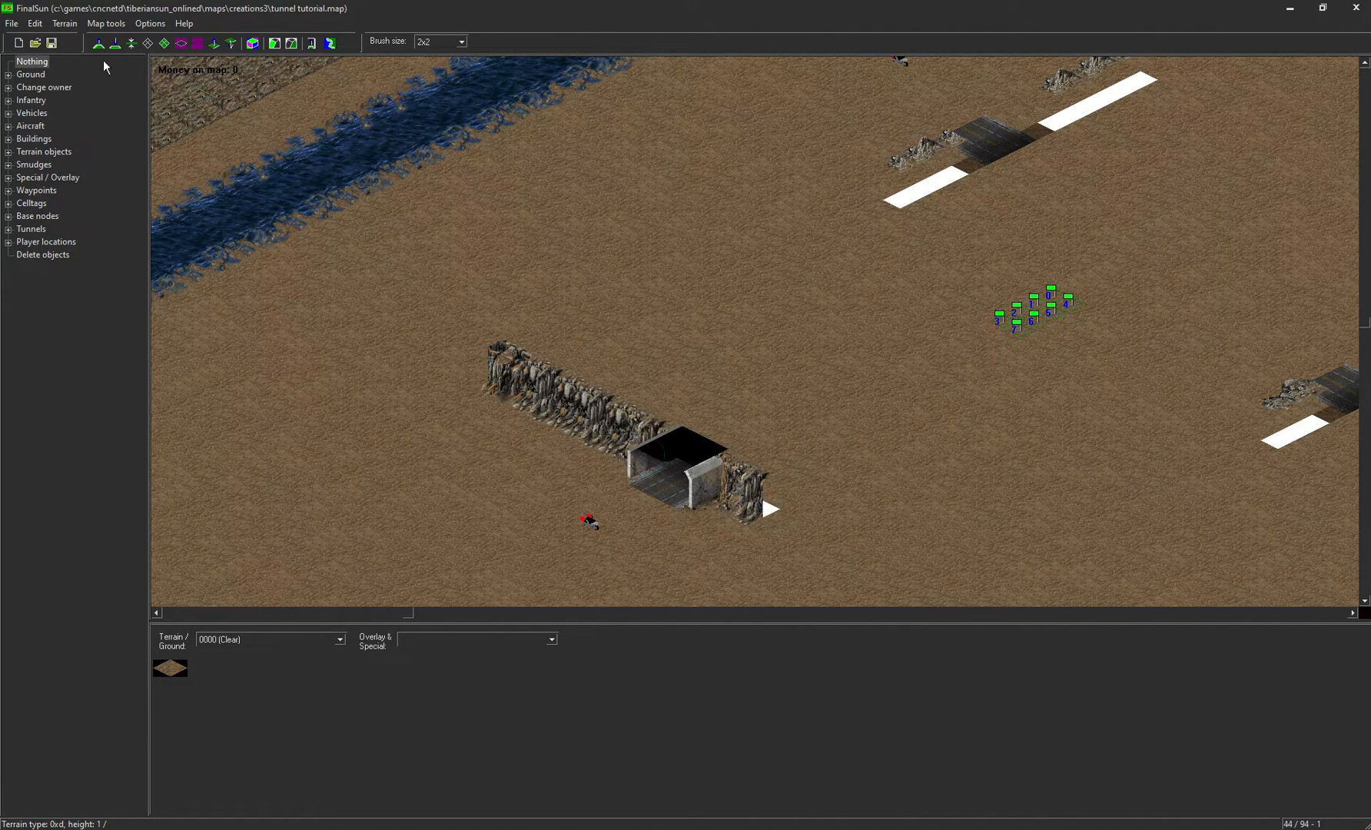
click(31, 74)
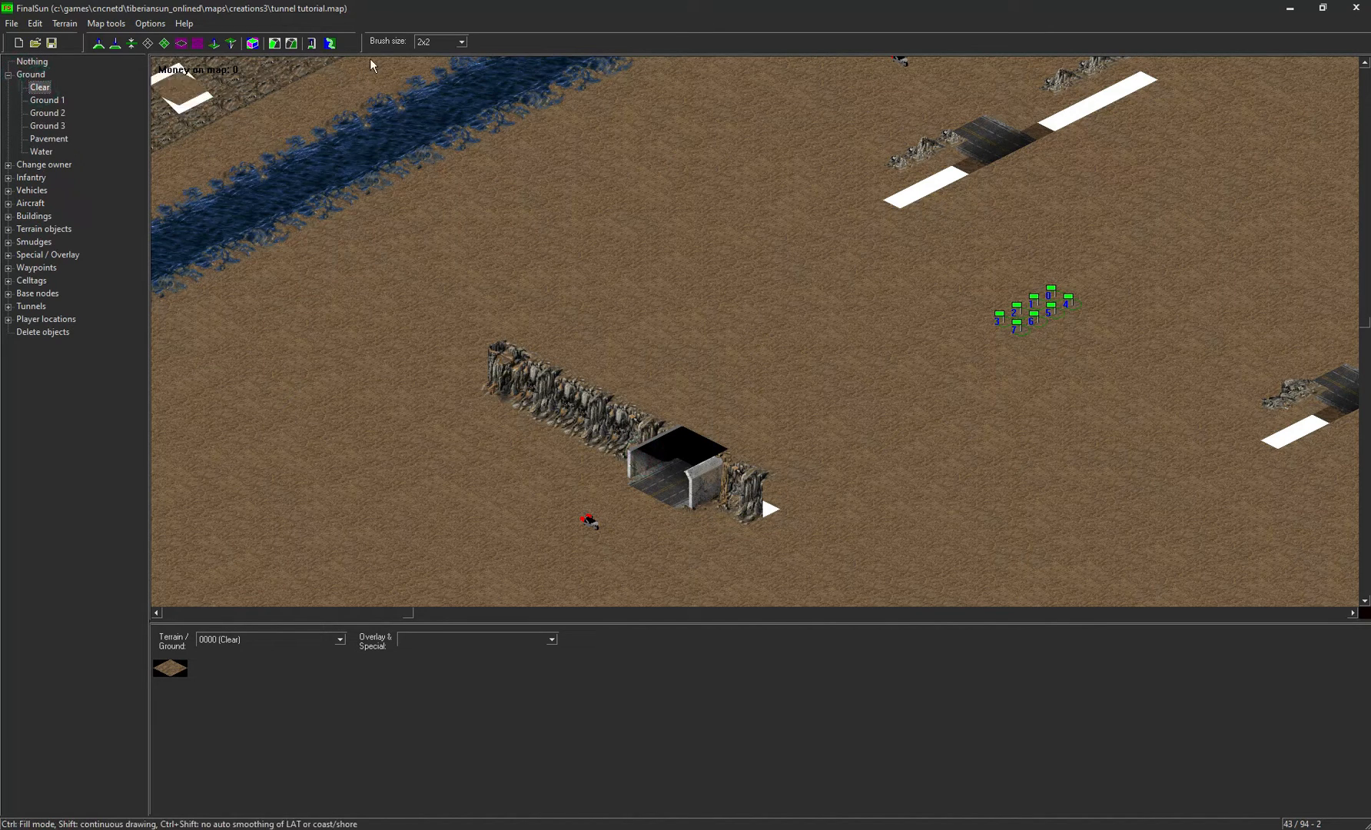